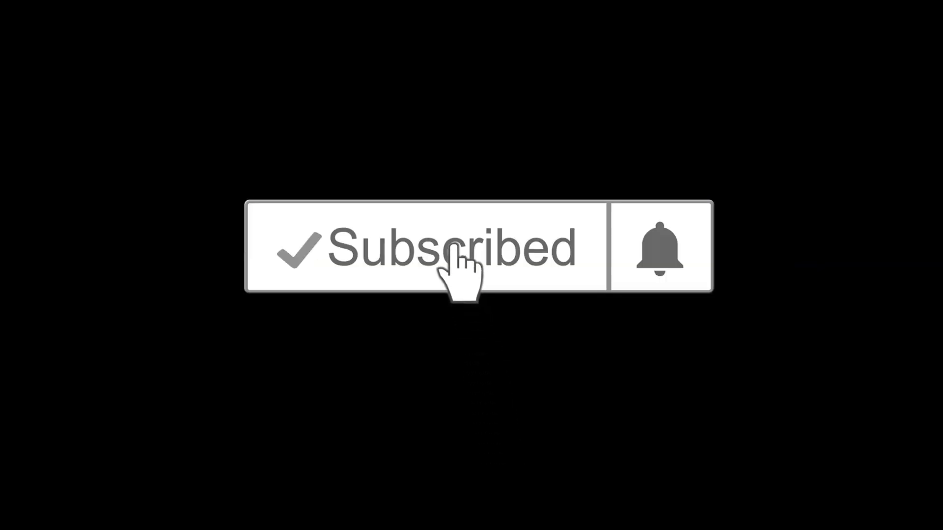
Scroll through the Inline CSS slide and advance to the Internal CSS slide.
{"action": "left_click", "coordinate": [654, 251]}
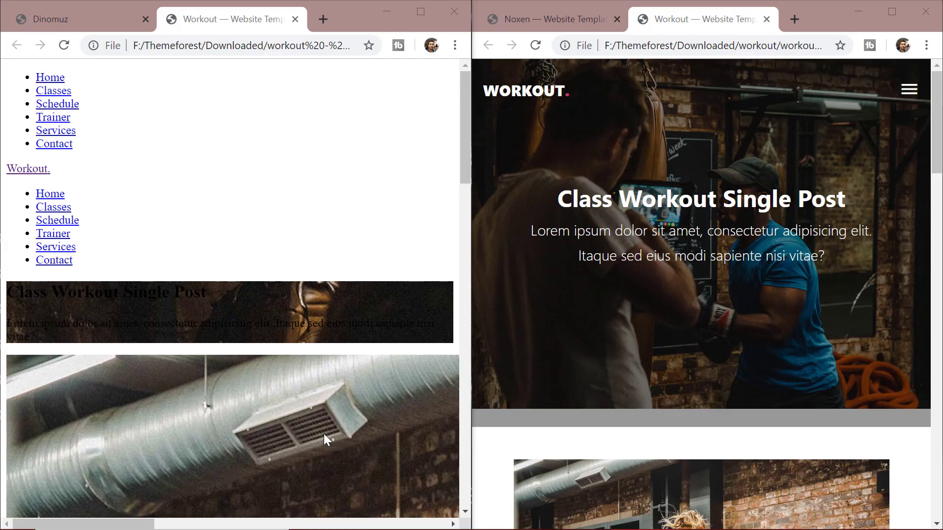
{"action": "scroll", "scroll_direction": "down", "scroll_amount": 3}
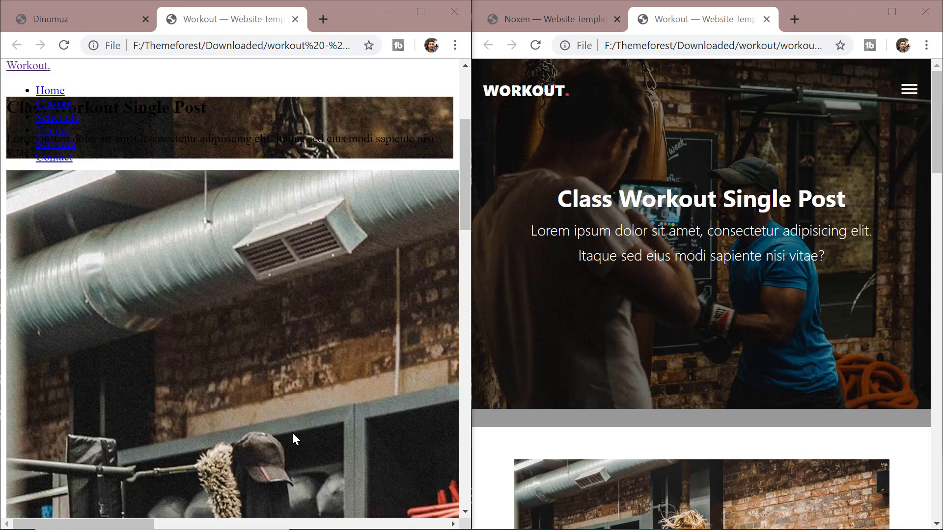
{"action": "scroll", "scroll_direction": "down", "scroll_amount": 3}
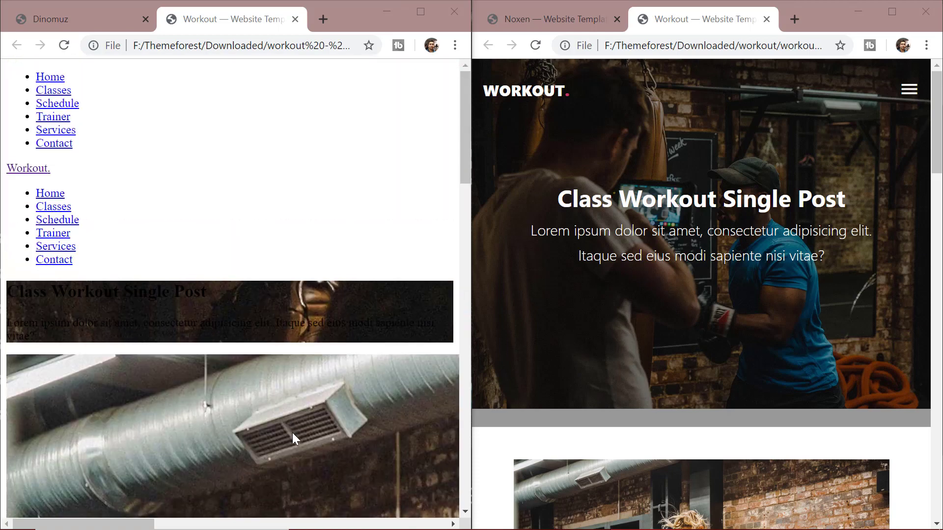
{"action": "scroll", "scroll_direction": "down", "scroll_amount": 3}
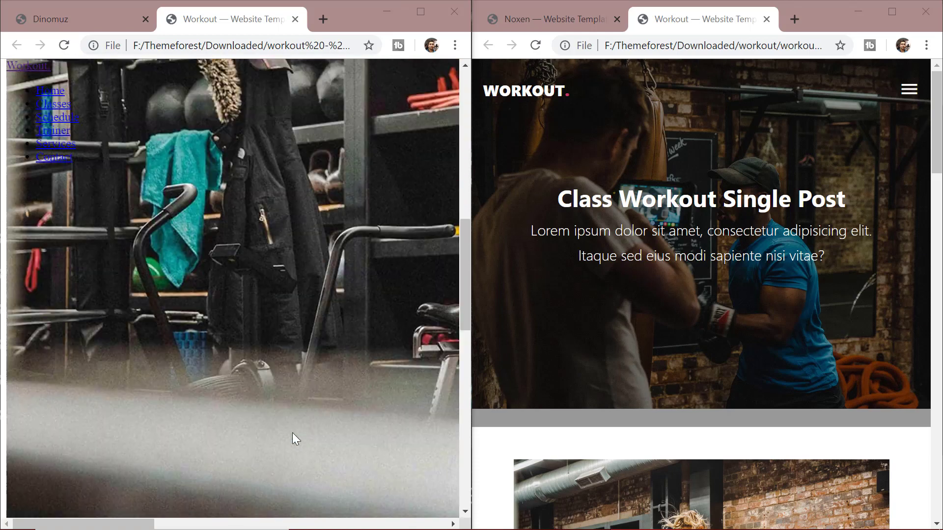
{"action": "scroll", "scroll_direction": "down", "scroll_amount": 3}
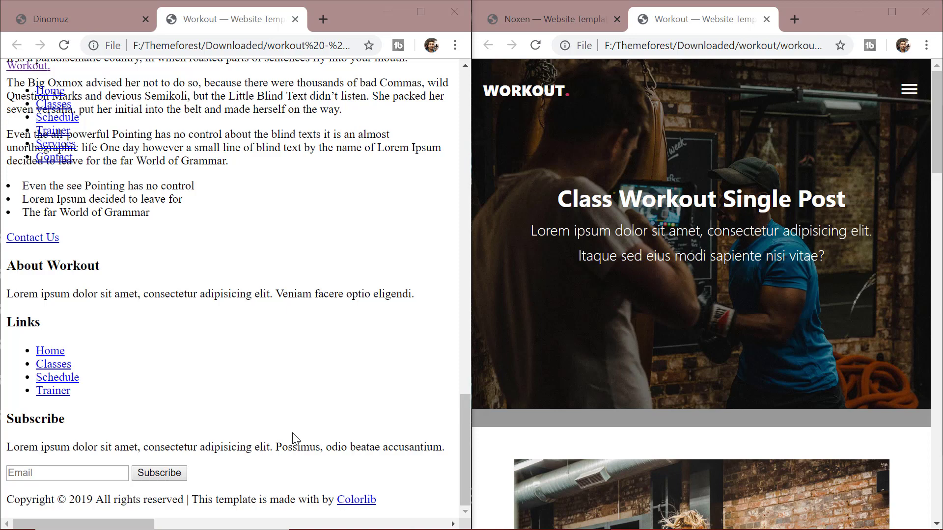
{"action": "scroll", "scroll_direction": "down", "scroll_amount": 3}
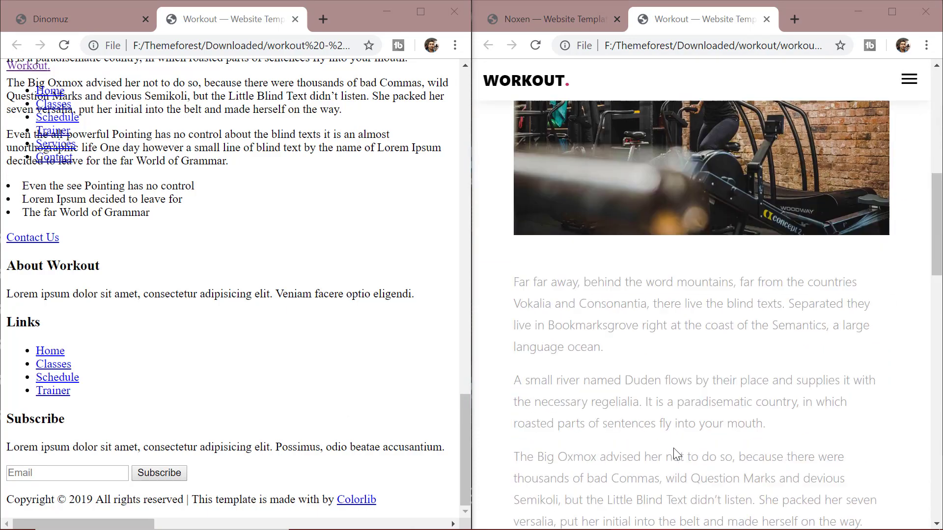
{"action": "scroll", "scroll_direction": "down", "scroll_amount": 3}
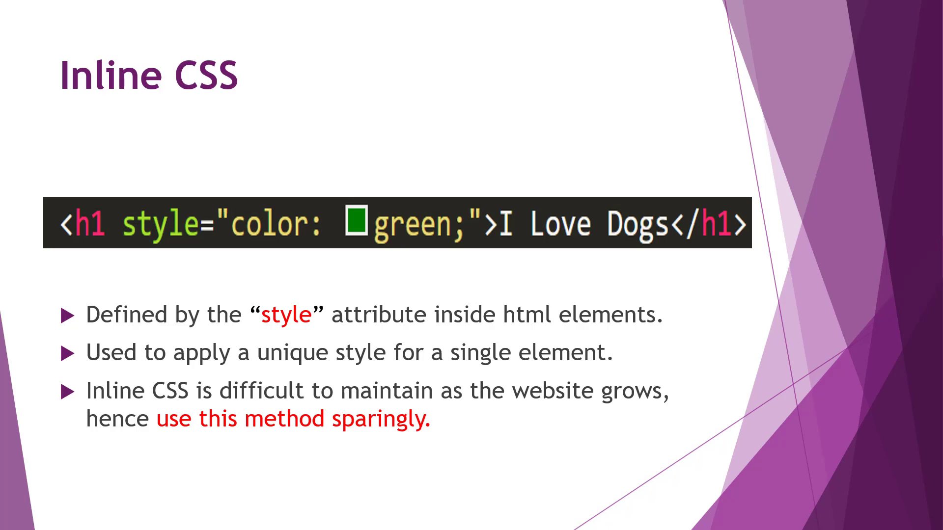
{"action": "key", "text": "Right"}
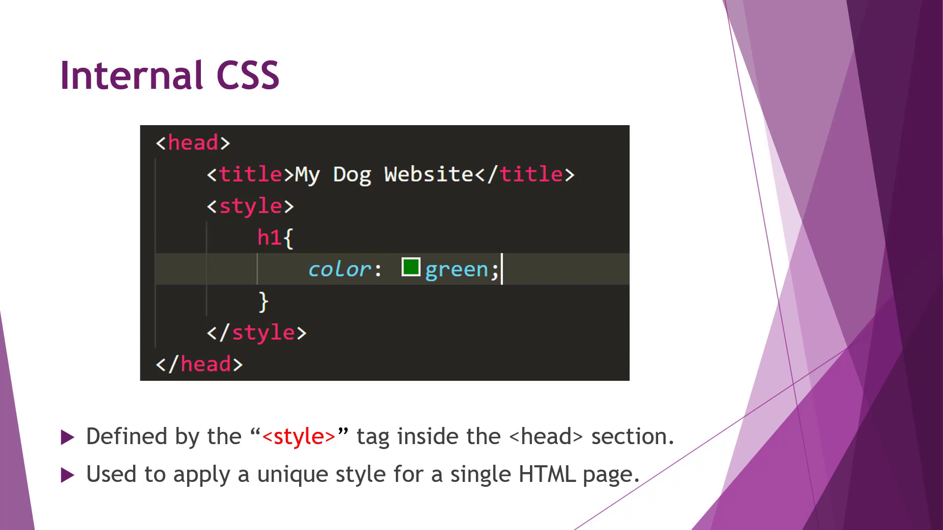
{"action": "key", "text": "Right"}
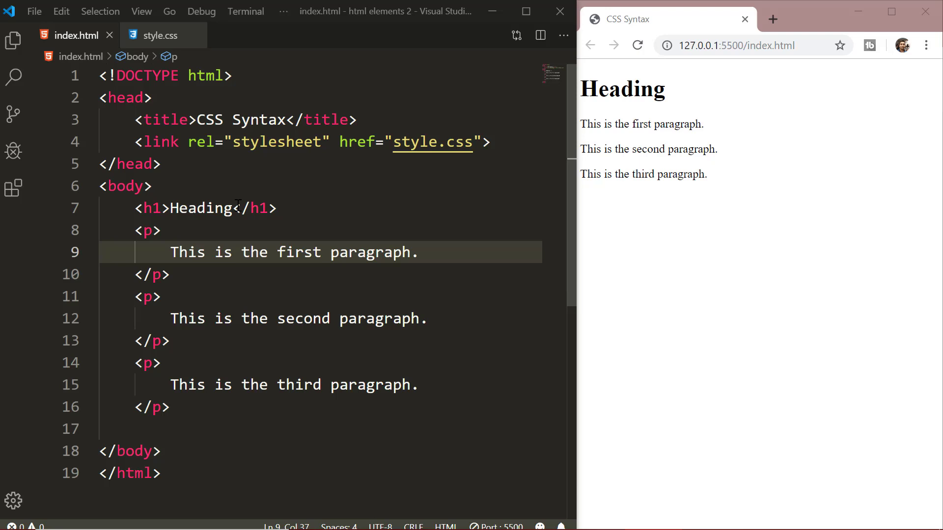
Add a p rule in style.css with color: red and text-align: center.
{"action": "left_click", "coordinate": [159, 35]}
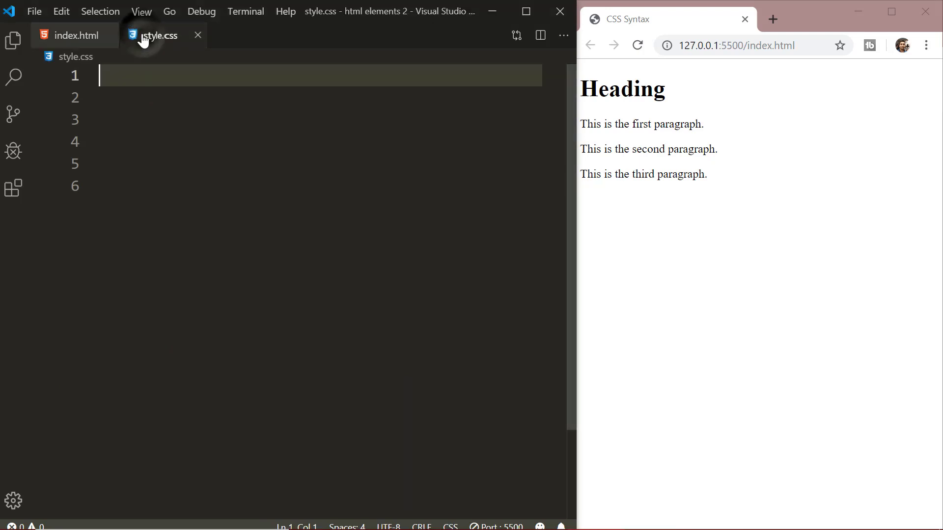
{"action": "type", "text": "p"}
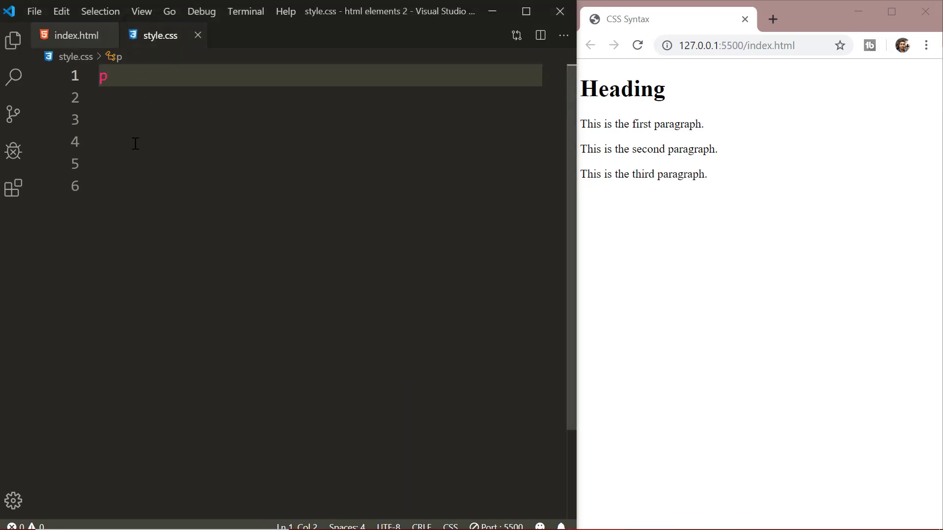
{"action": "type", "text": "{"}
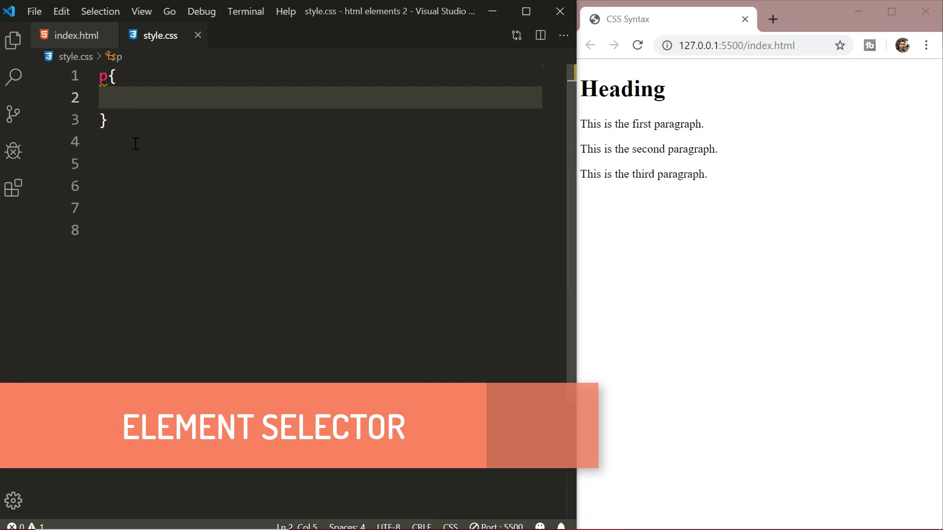
{"action": "type", "text": "co"}
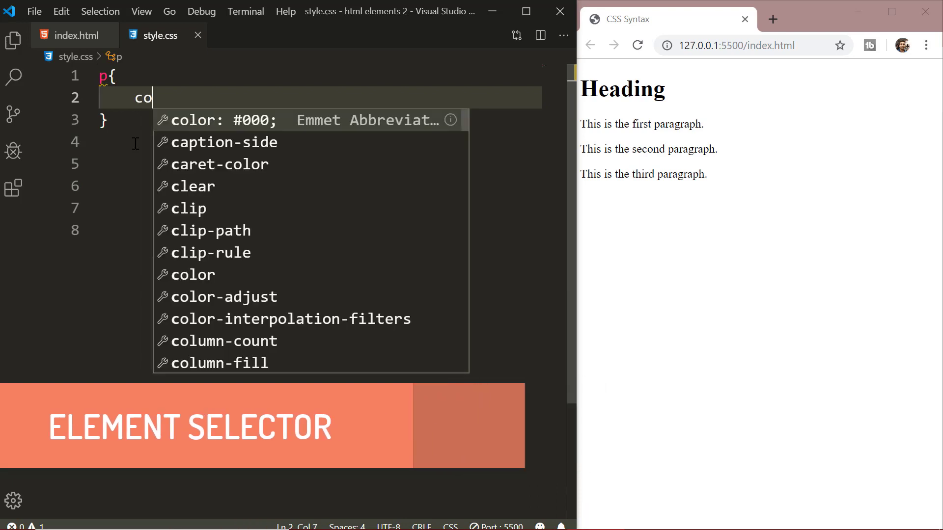
{"action": "type", "text": "loe"}
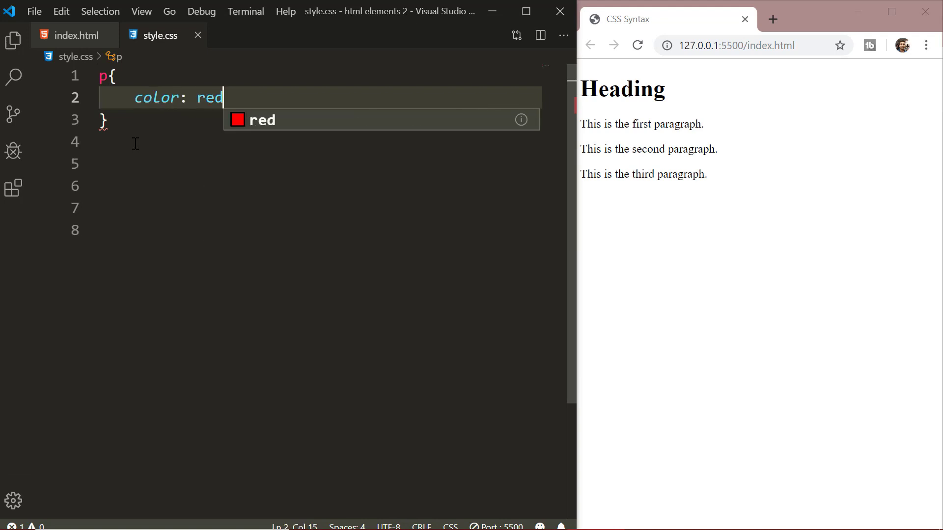
{"action": "key", "text": "Enter"}
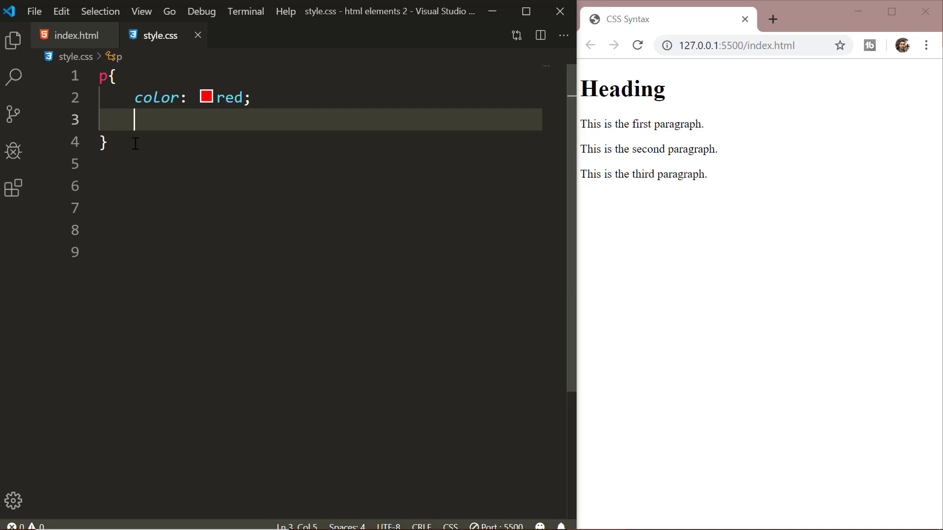
{"action": "type", "text": "text"}
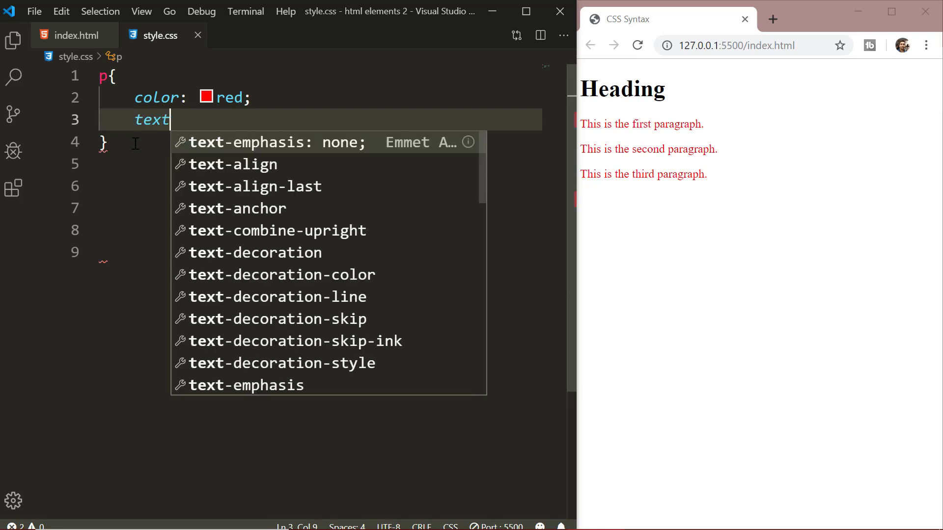
{"action": "type", "text": "-align:"}
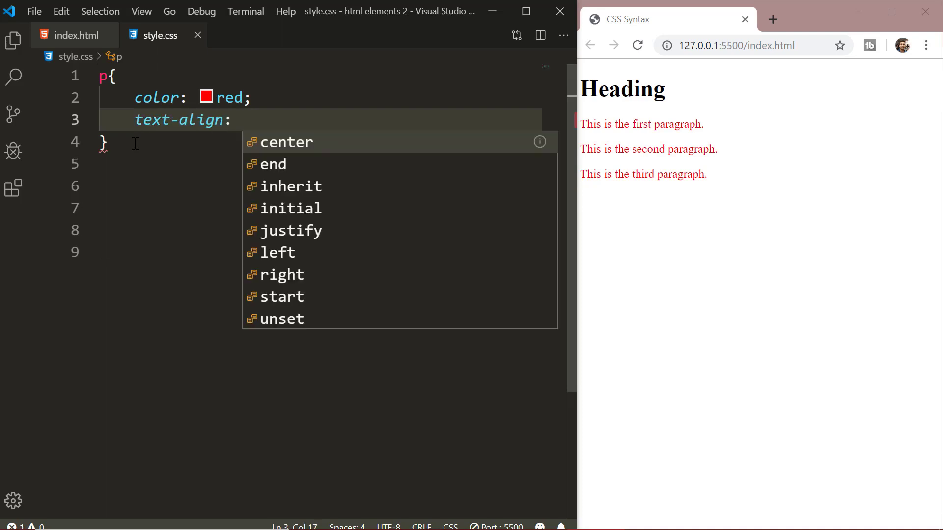
{"action": "left_click", "coordinate": [286, 143]}
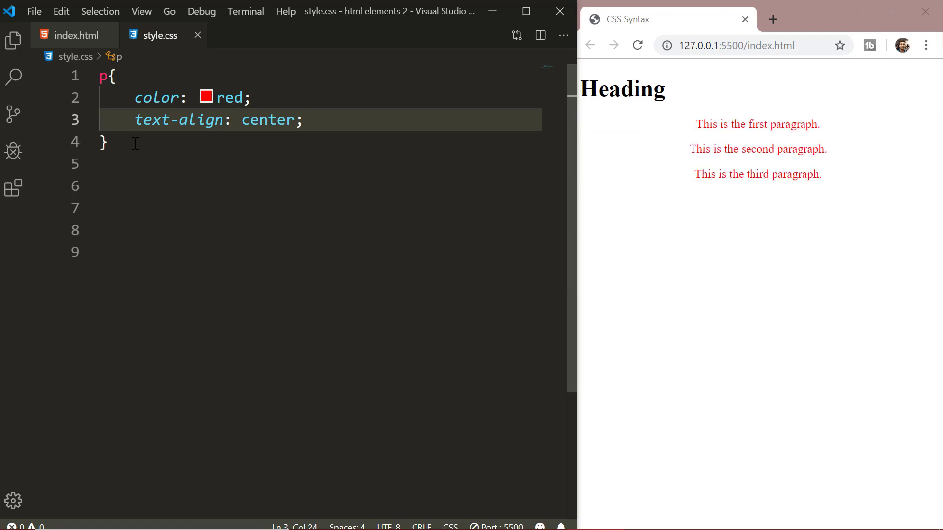
{"action": "mouse_move", "coordinate": [623, 228]}
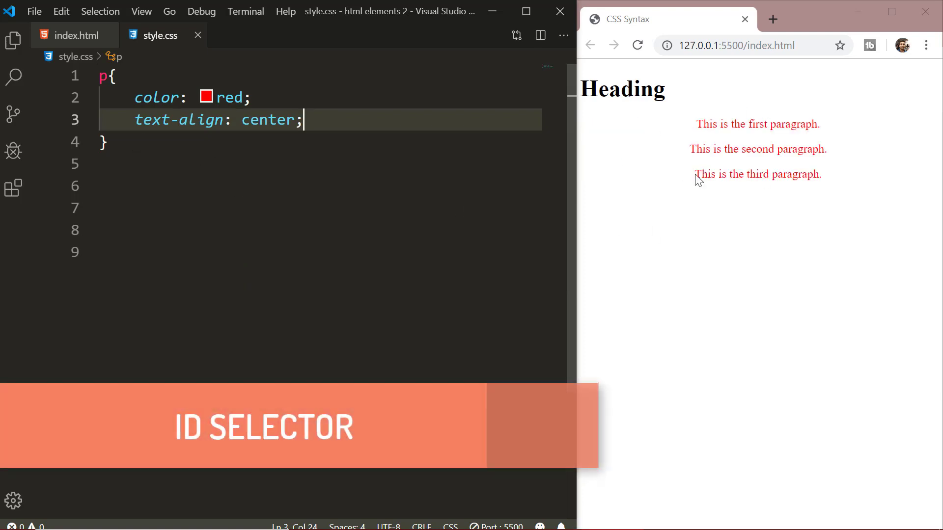
Give the first paragraph in index.html the attribute id="para1".
{"action": "left_click", "coordinate": [74, 36]}
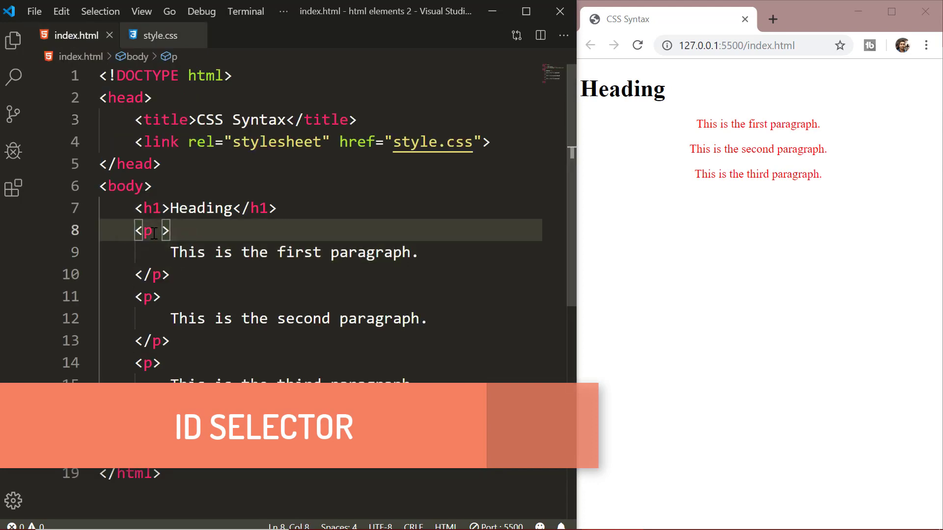
{"action": "type", "text": "id=\"\""}
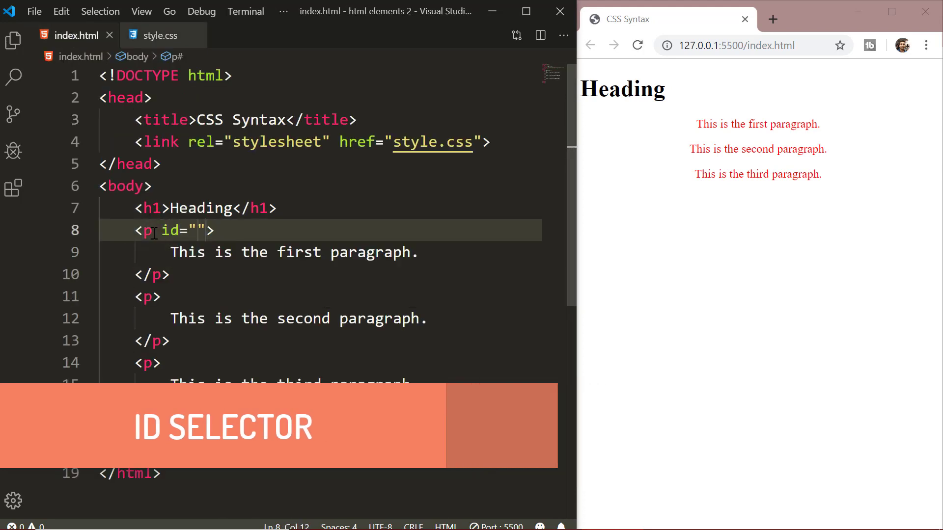
{"action": "type", "text": "para1"}
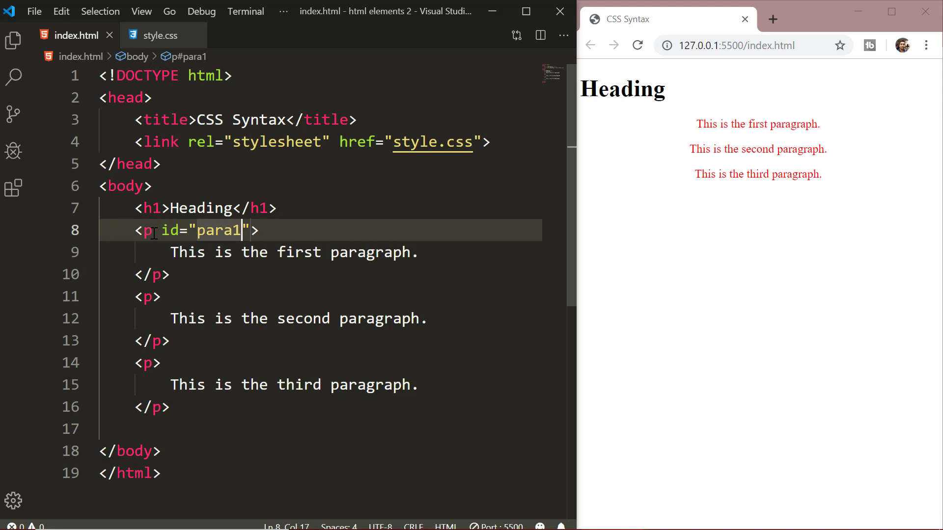
Add a #para1 rule in style.css setting color: blue.
{"action": "left_click", "coordinate": [159, 35]}
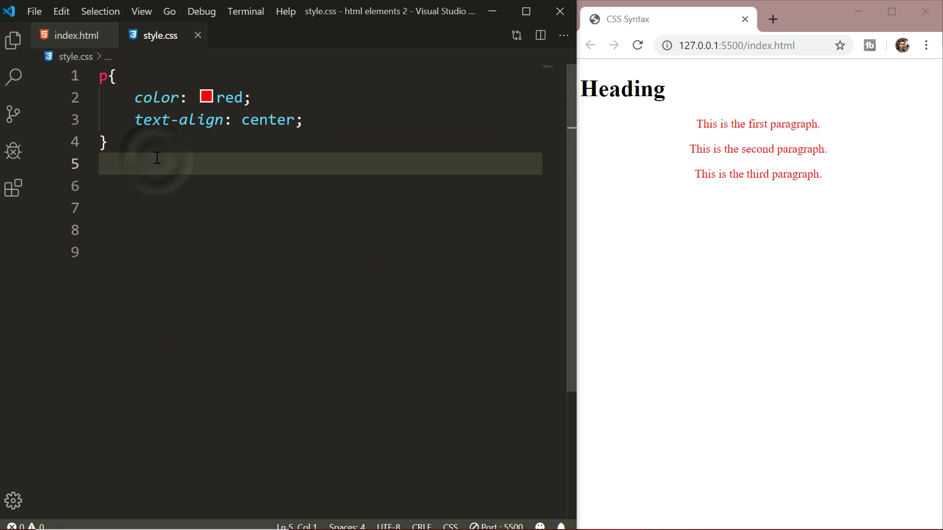
{"action": "type", "text": "#"}
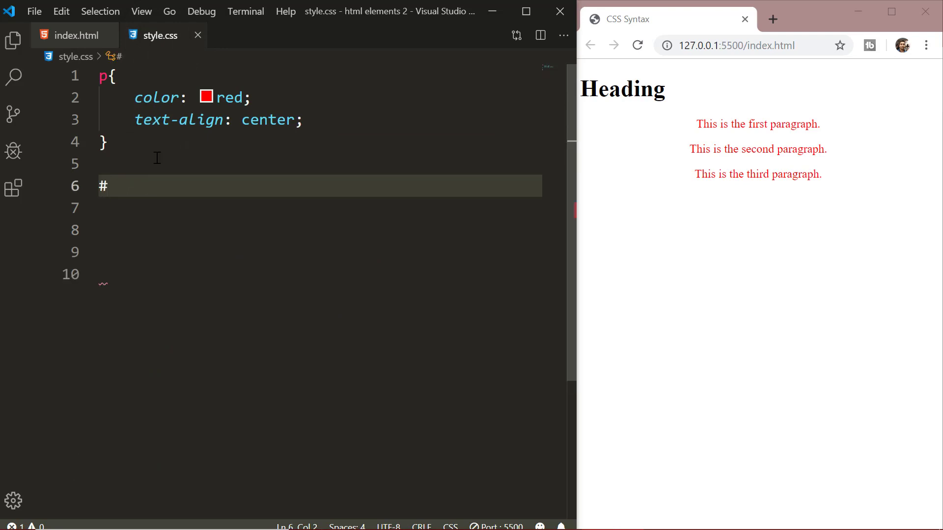
{"action": "type", "text": "para1{"}
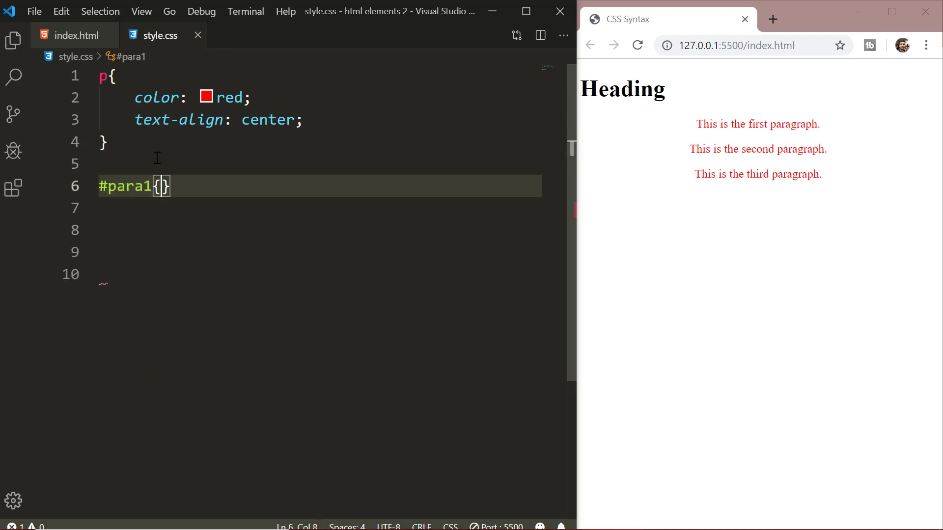
{"action": "type", "text": "col"}
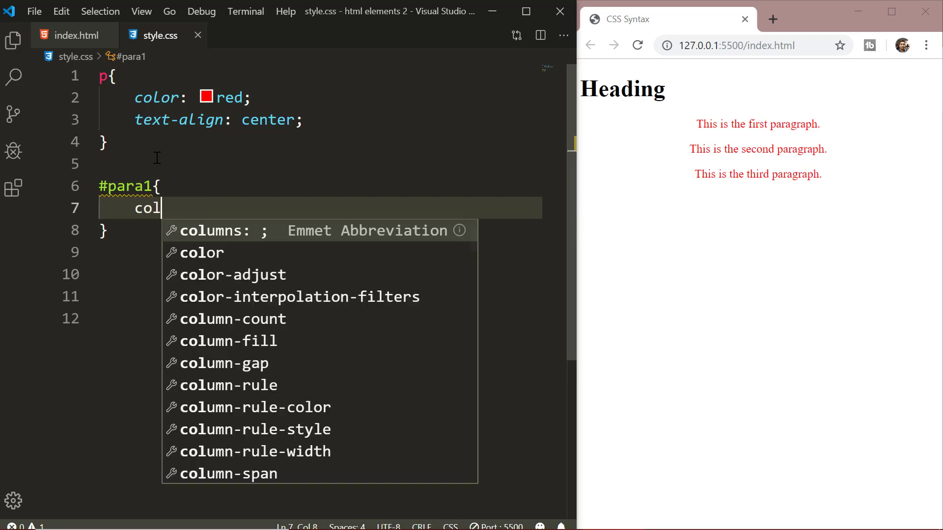
{"action": "type", "text": "or: blue;"}
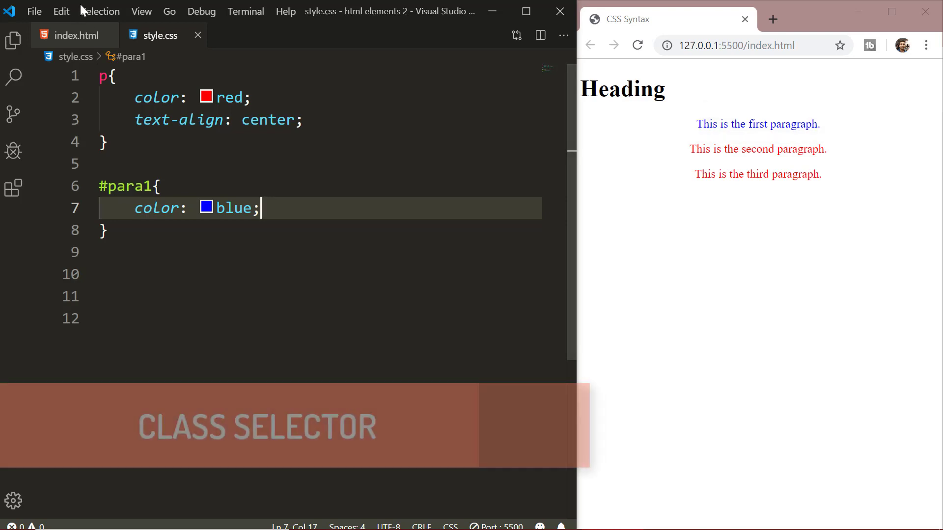
Give the second paragraph class="center" and move text-align into a .center rule.
{"action": "left_click", "coordinate": [76, 36]}
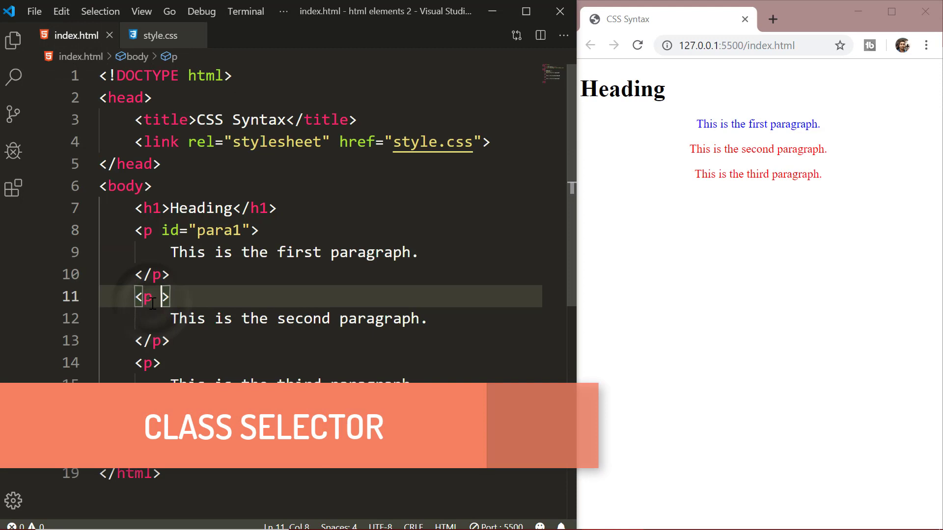
{"action": "type", "text": "class=\"\""}
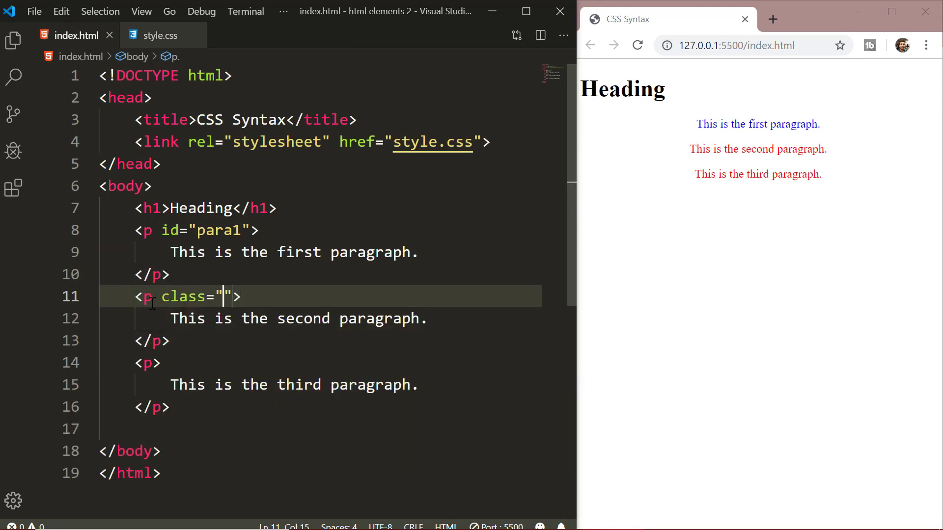
{"action": "type", "text": "center"}
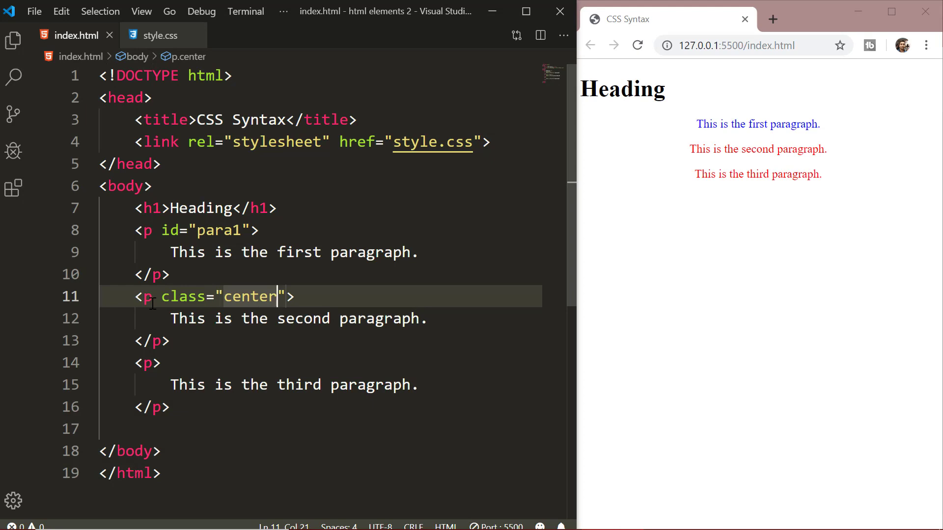
{"action": "left_click", "coordinate": [159, 36]}
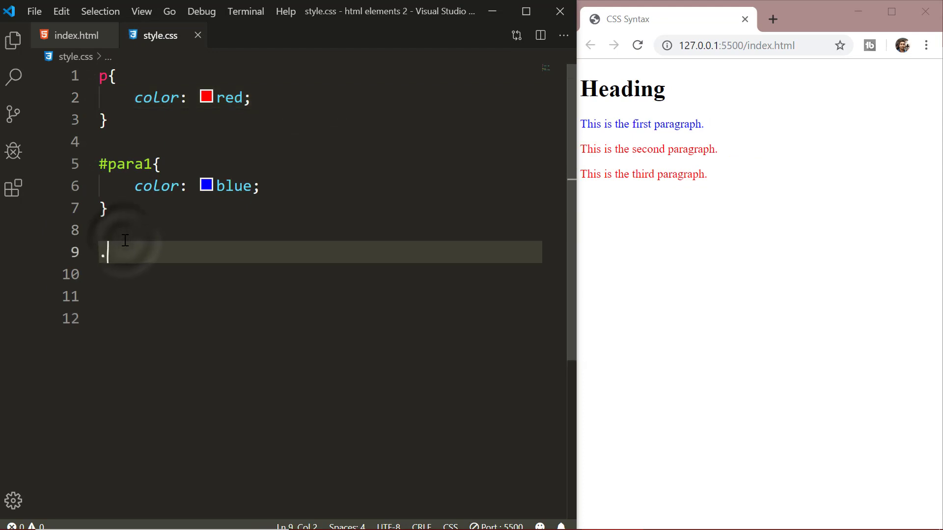
{"action": "type", "text": "center larg\">"}
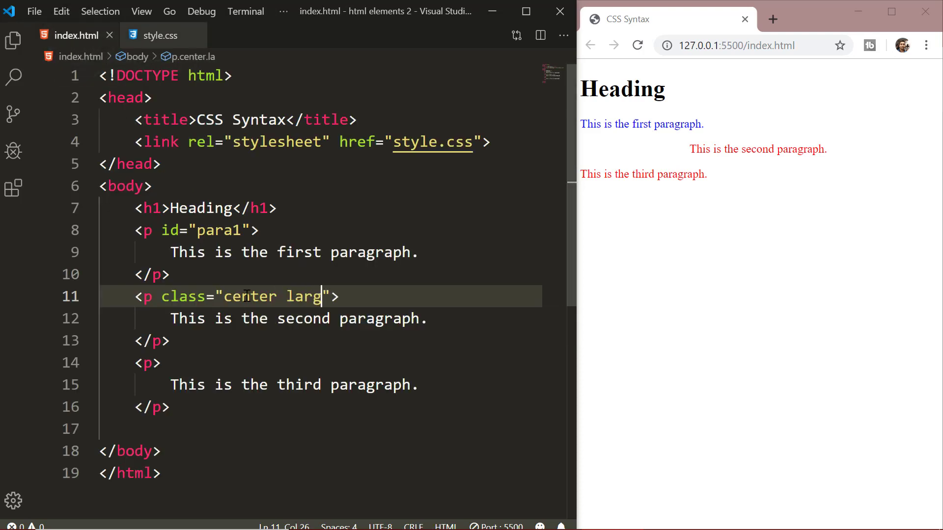
Add a .large rule in style.css with font-size: 30px.
{"action": "left_click", "coordinate": [160, 35]}
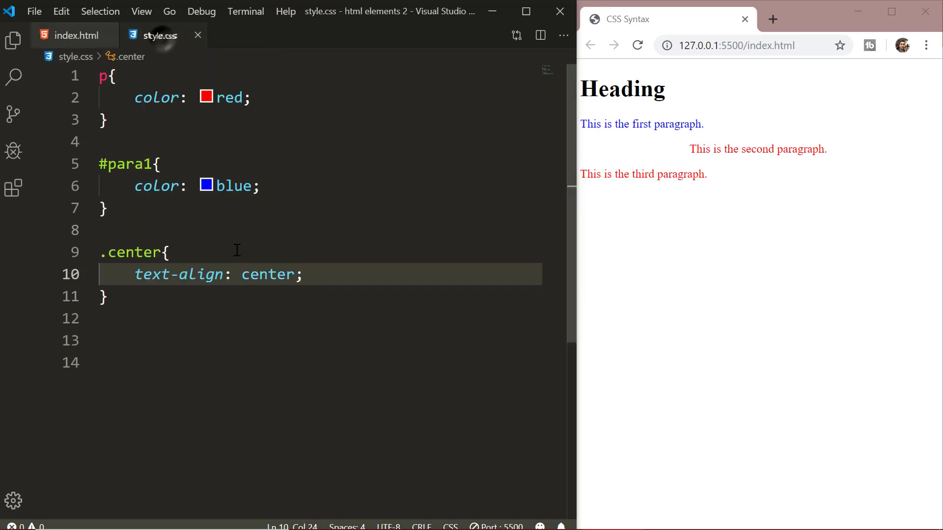
{"action": "type", "text": ".l"}
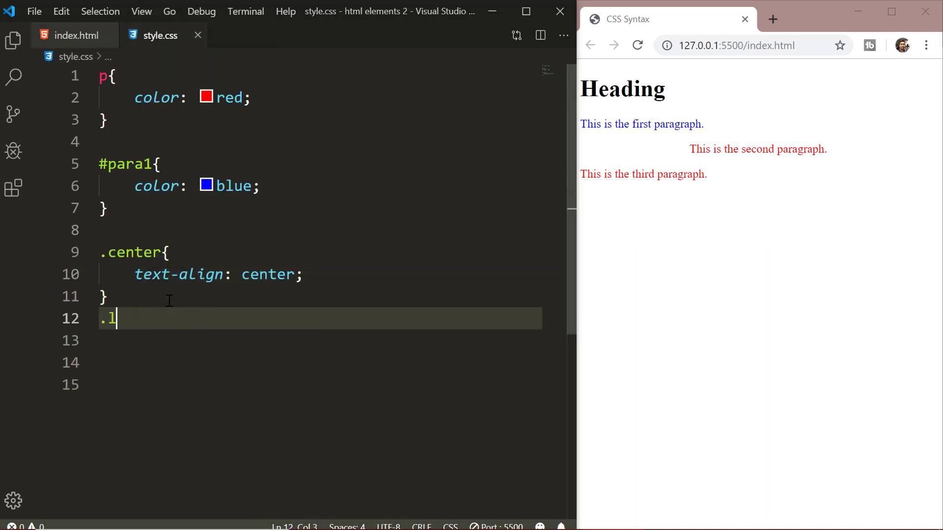
{"action": "type", "text": "arge{"}
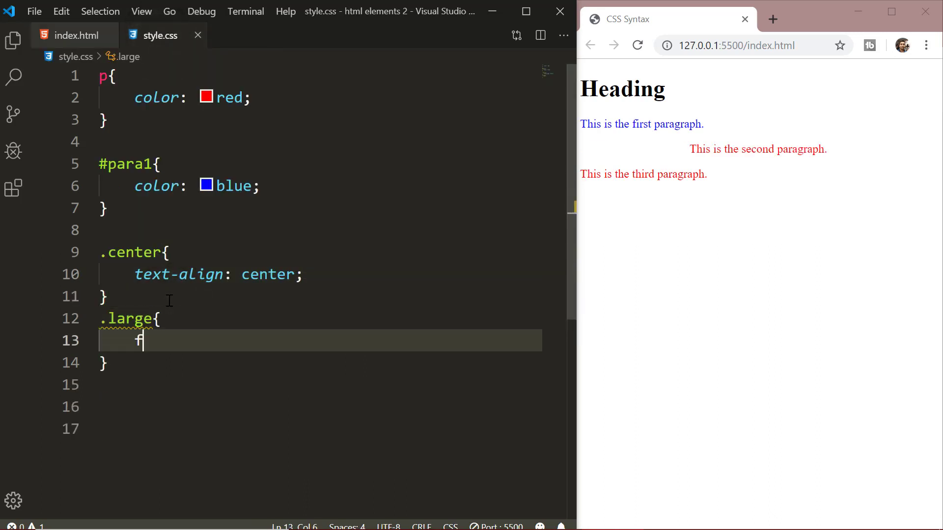
{"action": "type", "text": "ont-size:"}
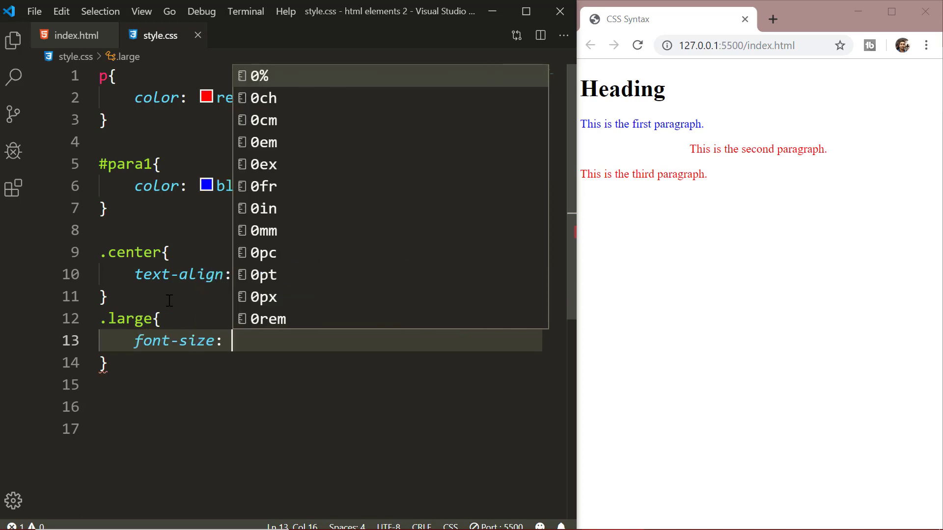
{"action": "type", "text": "30px;"}
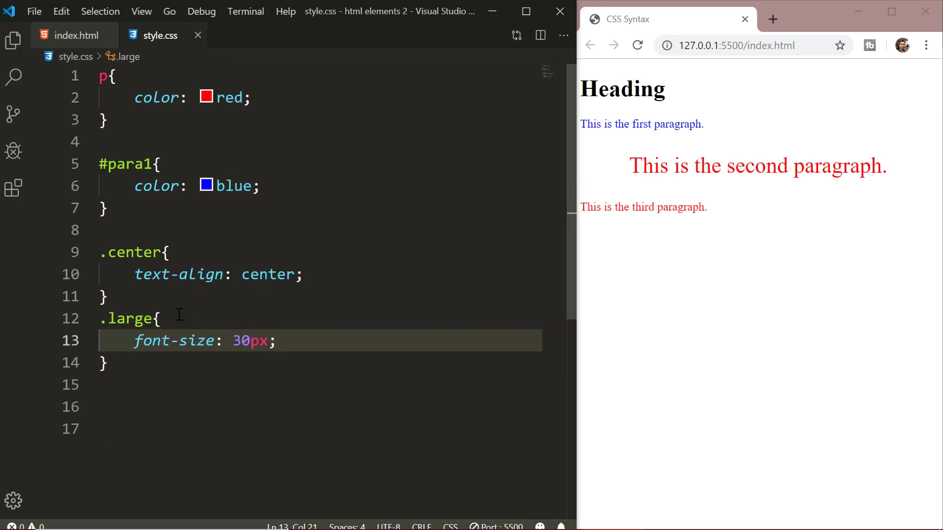
{"action": "mouse_move", "coordinate": [396, 271]}
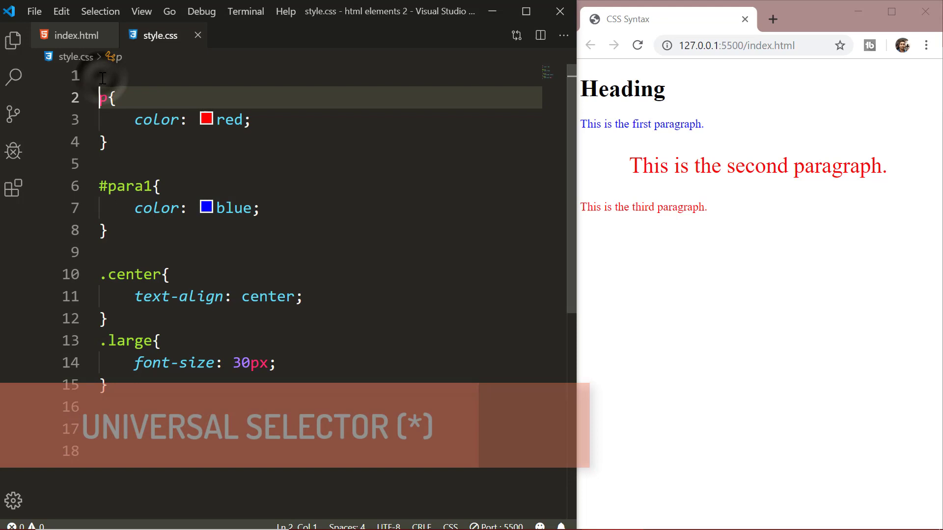
Add a universal * rule with background-color: lightyellow at the top of style.css.
{"action": "type", "text": "*{}"}
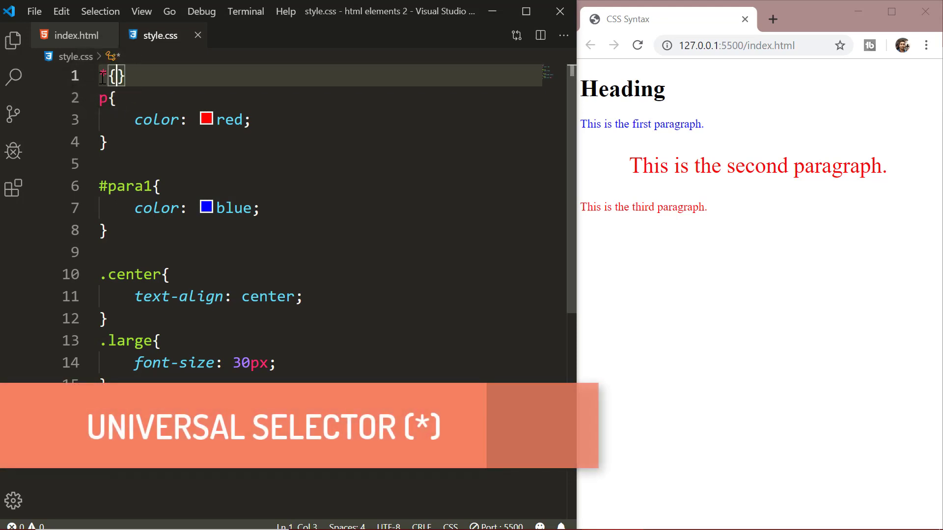
{"action": "type", "text": "back"}
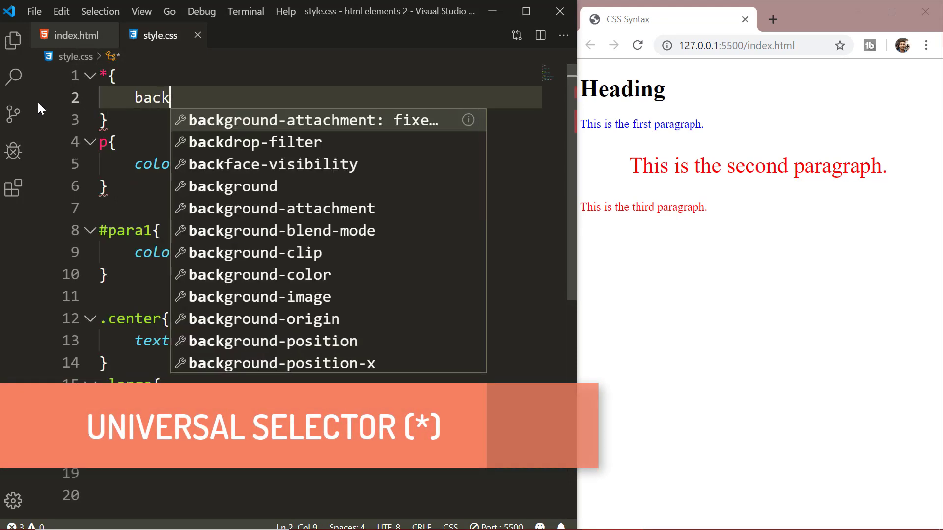
{"action": "type", "text": "ground-"}
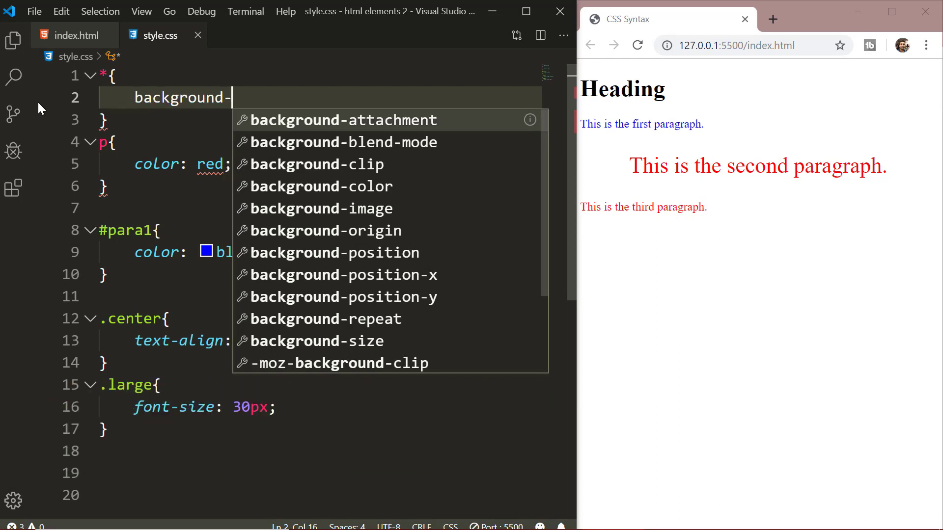
{"action": "type", "text": "color: lightyellow;"}
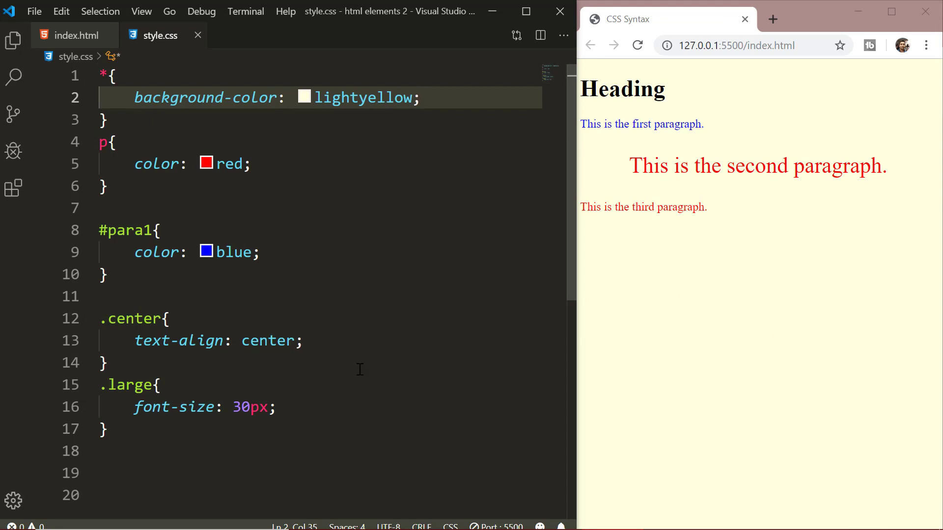
Give the third paragraph class="para3" and set the h1 rule colour to navy.
{"action": "left_click", "coordinate": [74, 36]}
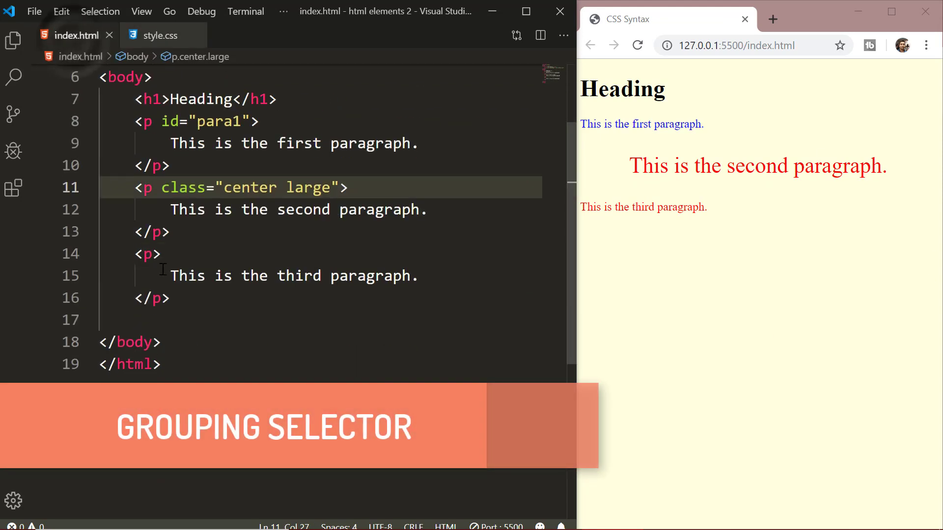
{"action": "type", "text": "cla"}
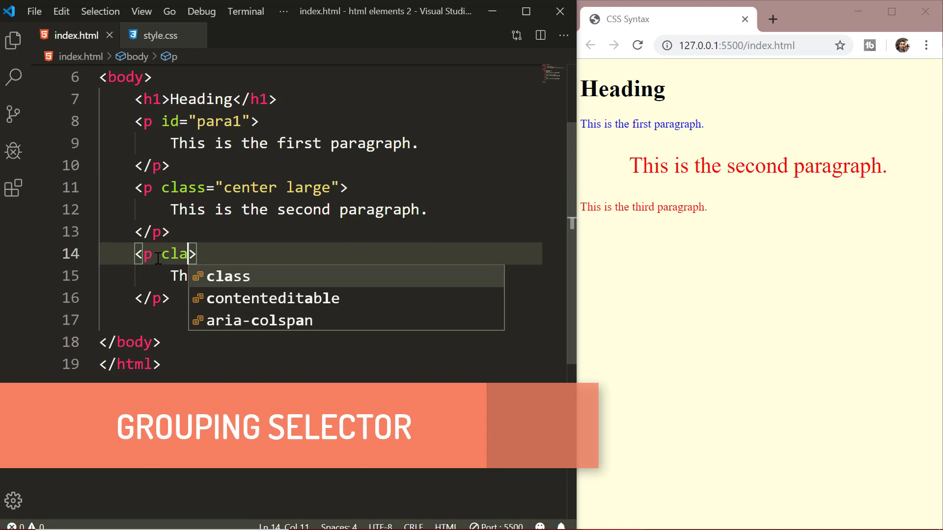
{"action": "type", "text": "=\"para3\""}
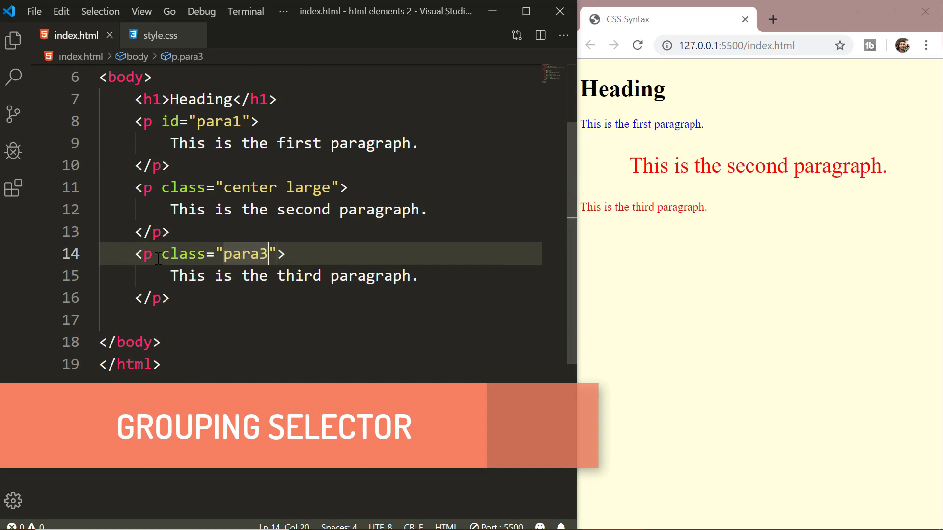
{"action": "left_click", "coordinate": [159, 36]}
{"action": "type", "text": "color:"}
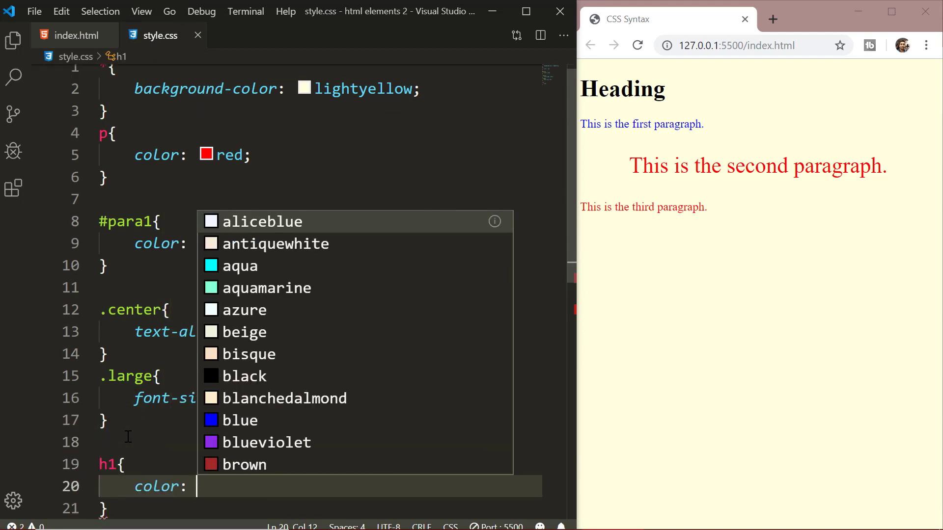
{"action": "type", "text": "navy;"}
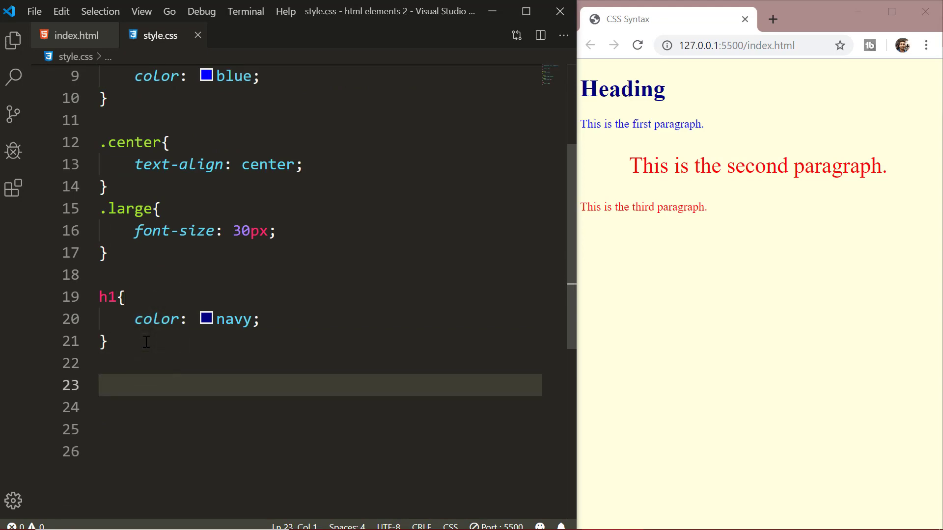
Combine into one grouped rule h1, .para3 with color: navy.
{"action": "type", "text": ".para3{"}
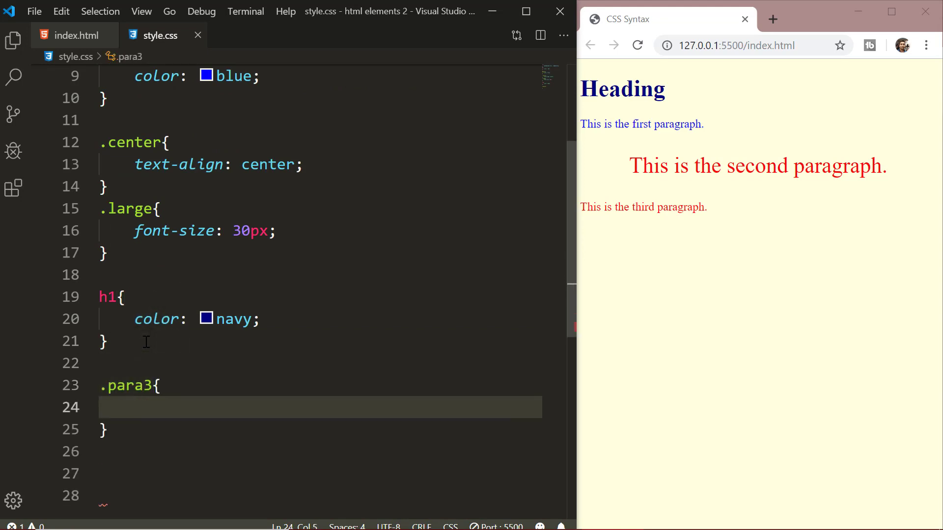
{"action": "type", "text": "color: na"}
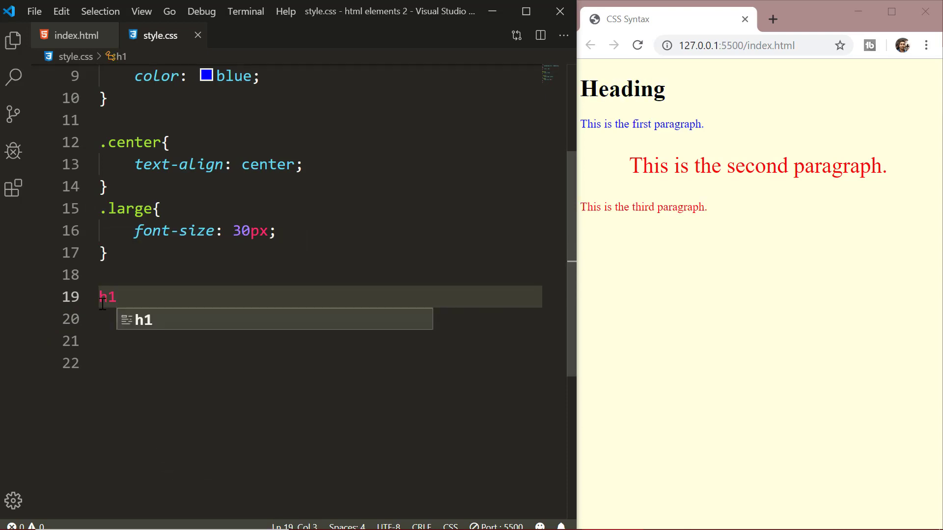
{"action": "type", "text": ", .para3"}
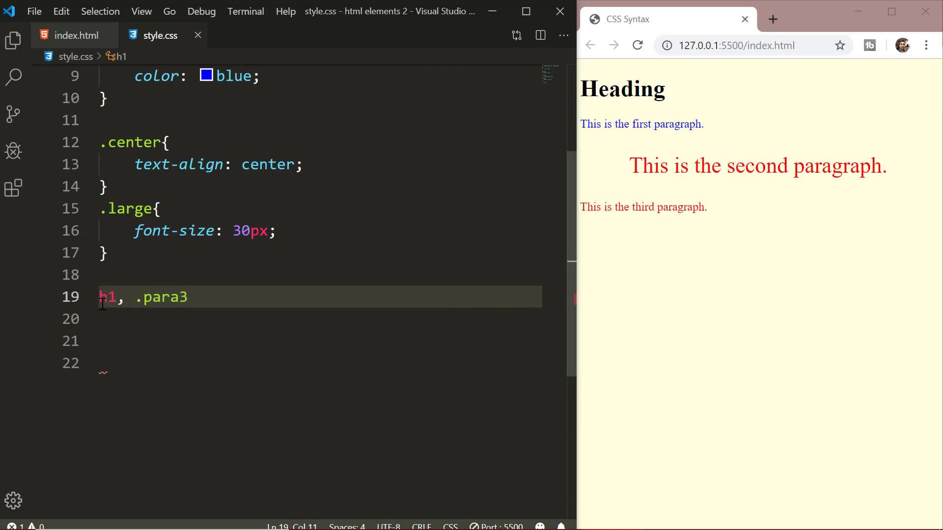
{"action": "type", "text": "{"}
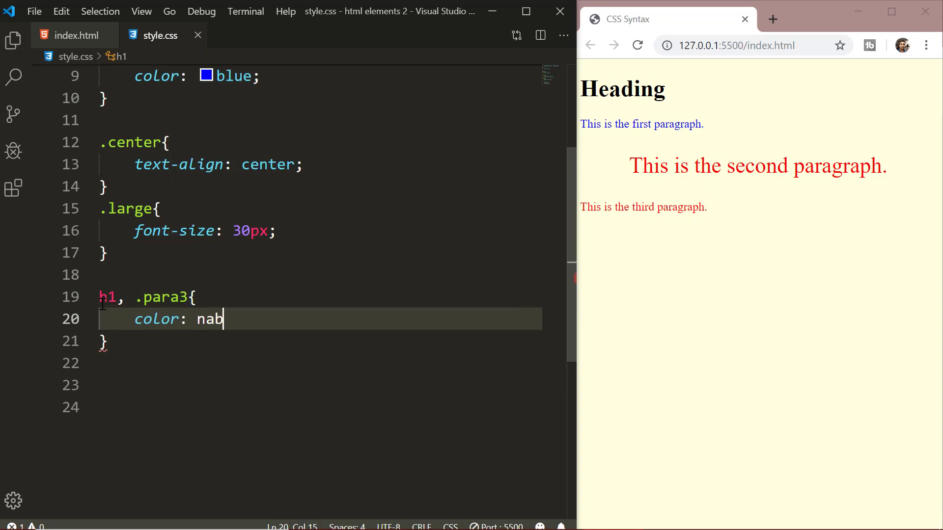
{"action": "type", "text": "vy;"}
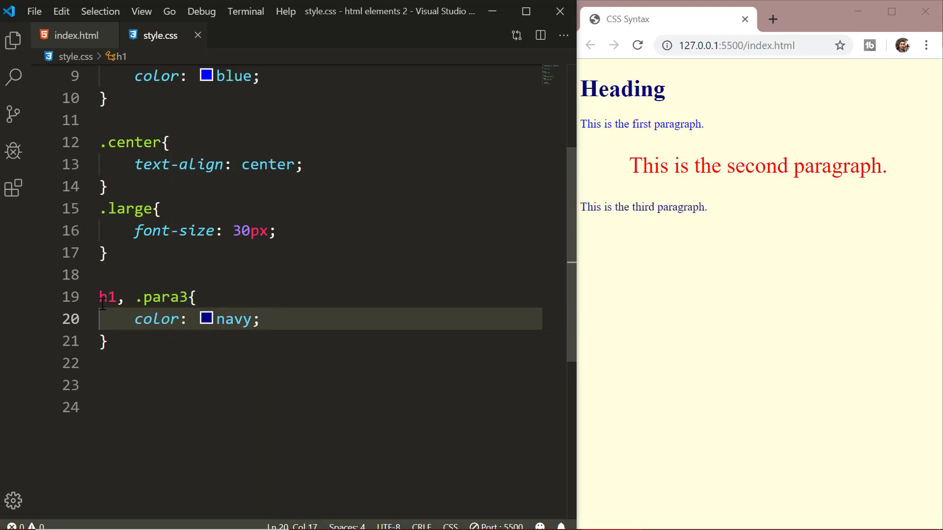
{"action": "mouse_move", "coordinate": [48, 57]}
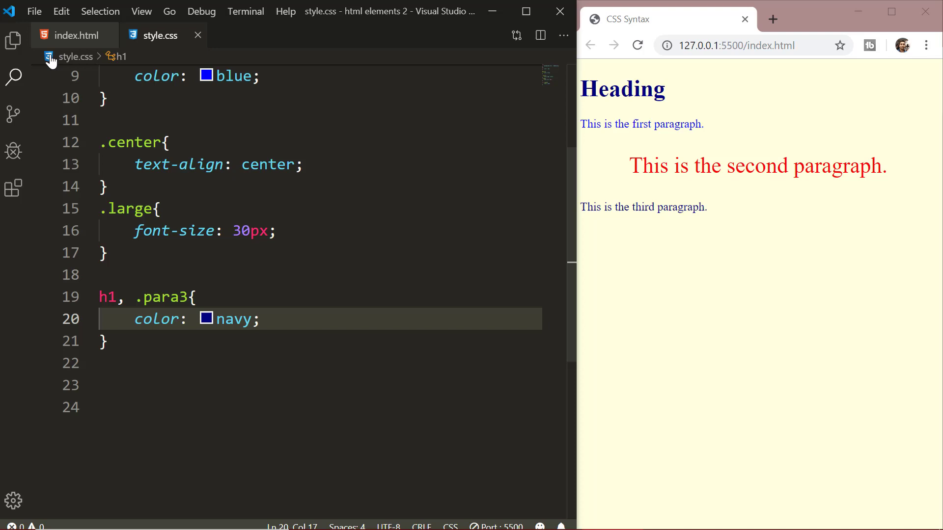
Add an internal style block in index.html with h1 { color: orange; }.
{"action": "left_click", "coordinate": [75, 35]}
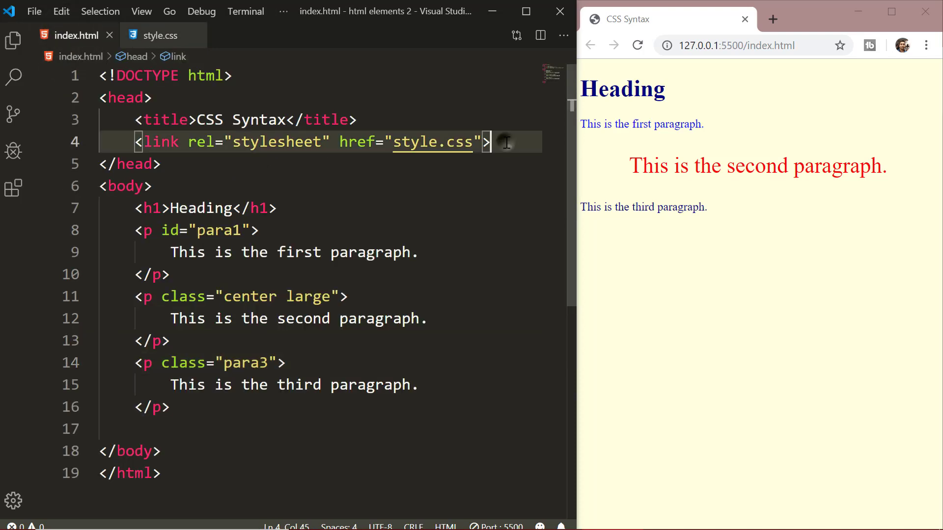
{"action": "type", "text": "sty"}
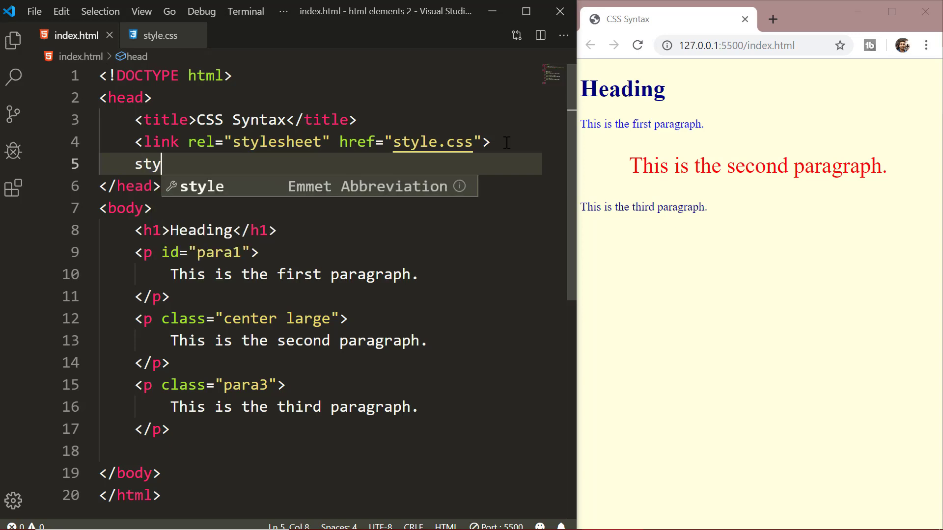
{"action": "key", "text": "Tab"}
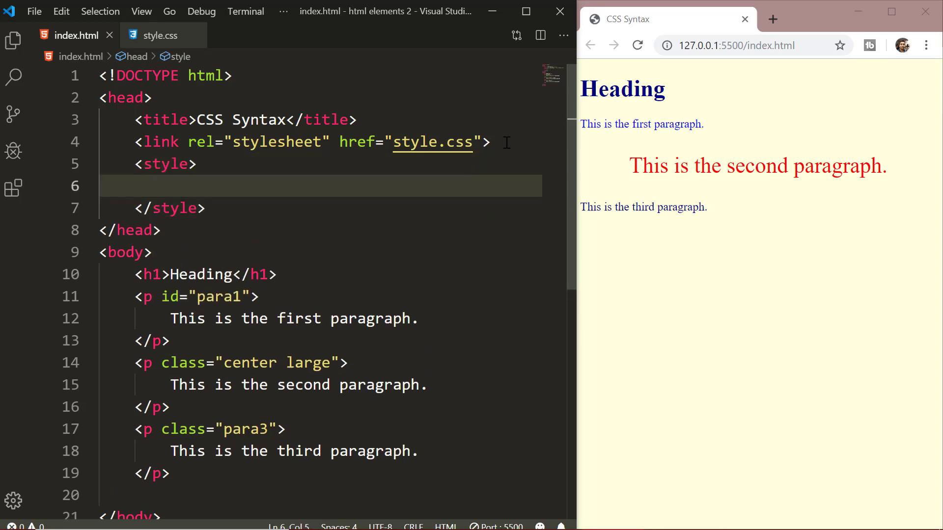
{"action": "type", "text": "h1{"}
{"action": "type", "text": "c"}
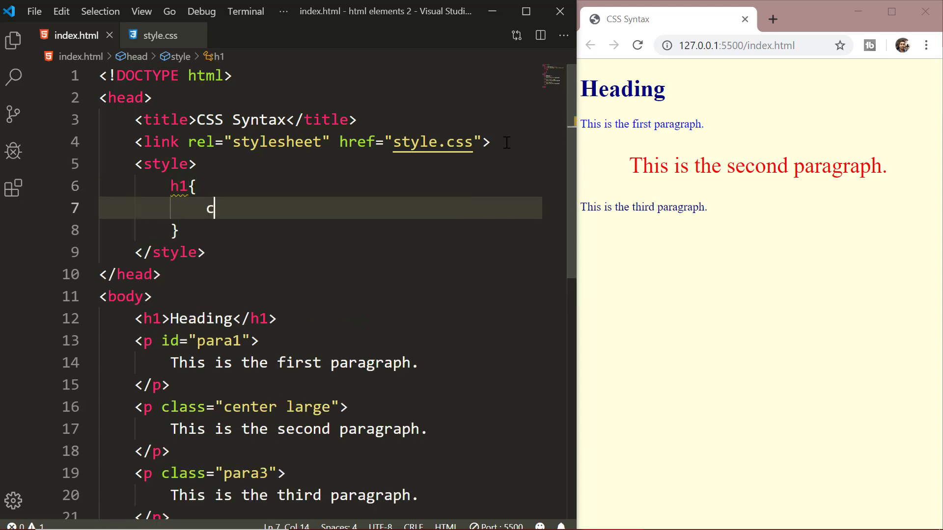
{"action": "type", "text": "olor:"}
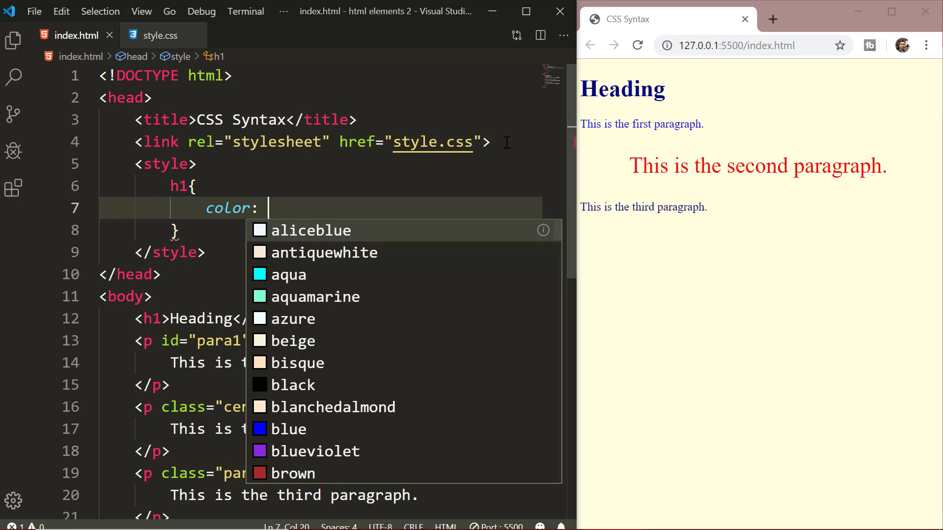
{"action": "type", "text": "orange;"}
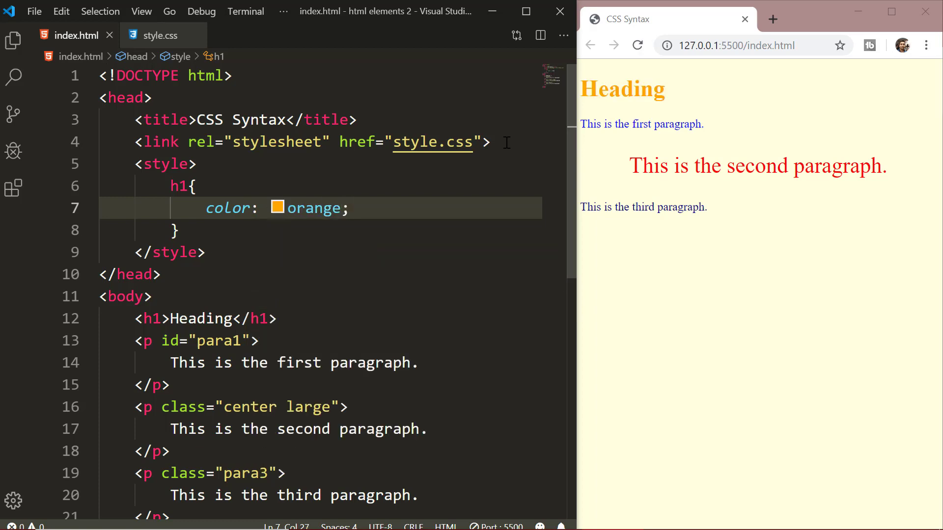
{"action": "mouse_move", "coordinate": [653, 104]}
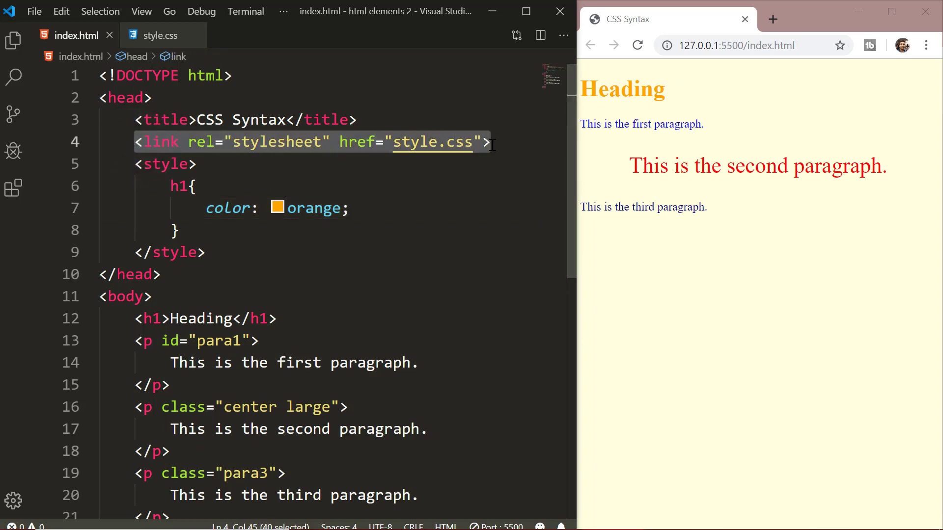
Move the stylesheet link line below the internal style block.
{"action": "key", "text": "Delete"}
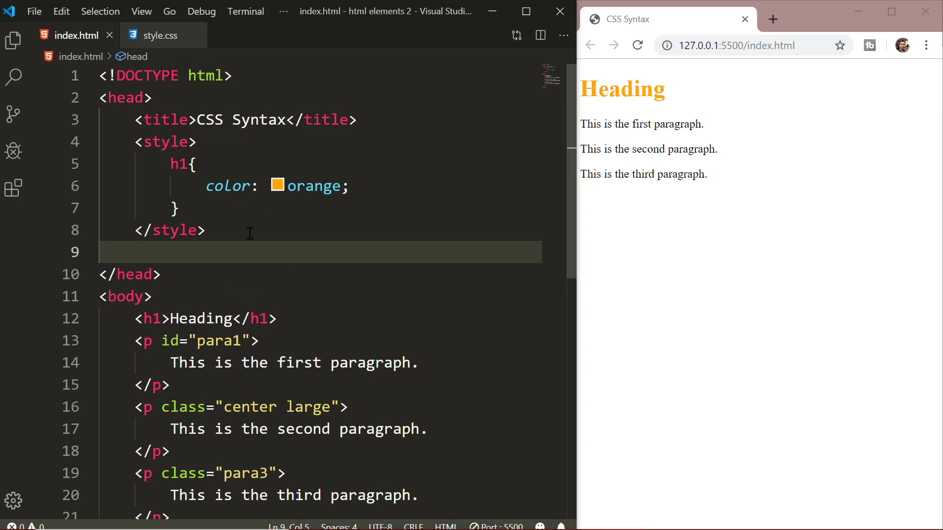
{"action": "type", "text": "<link rel=\"stylesheet\" href=\"style.css\">"}
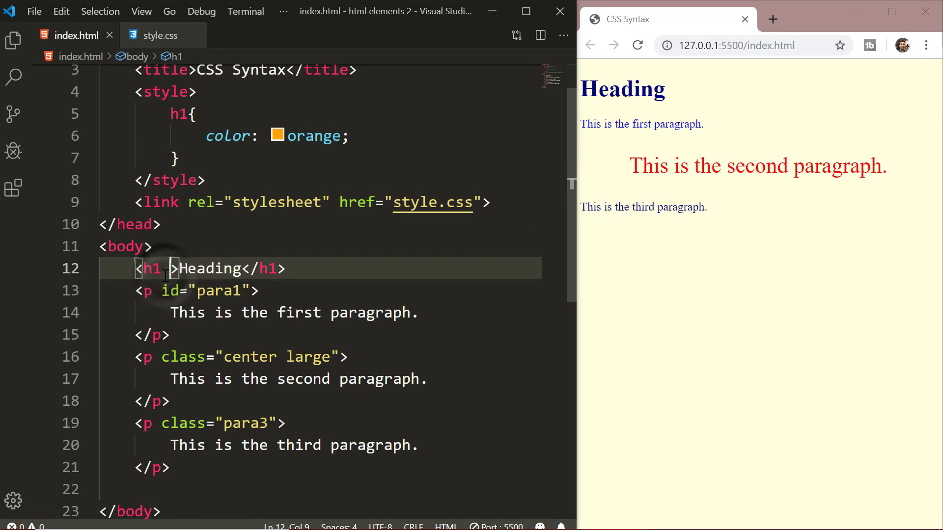
Give the h1 tag an inline style="color: green;".
{"action": "type", "text": "style=\"\""}
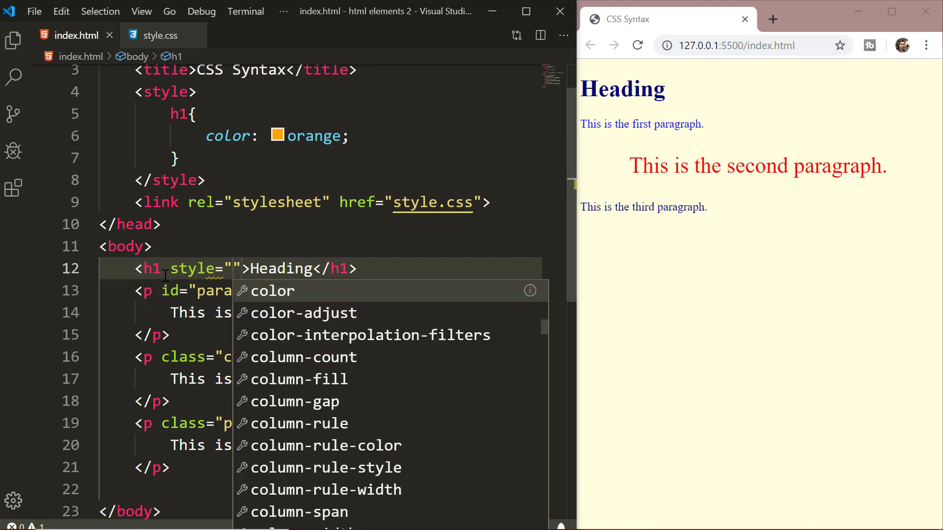
{"action": "type", "text": "color:"}
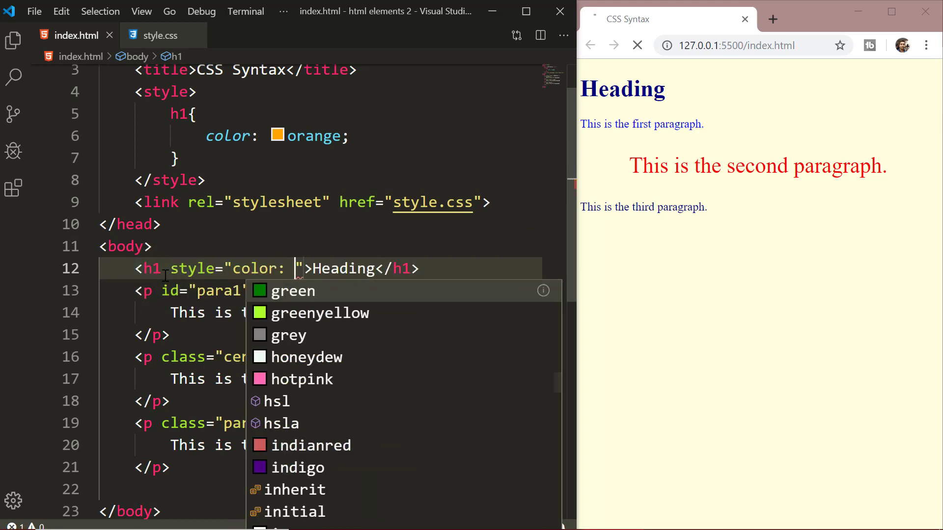
{"action": "left_click", "coordinate": [293, 291]}
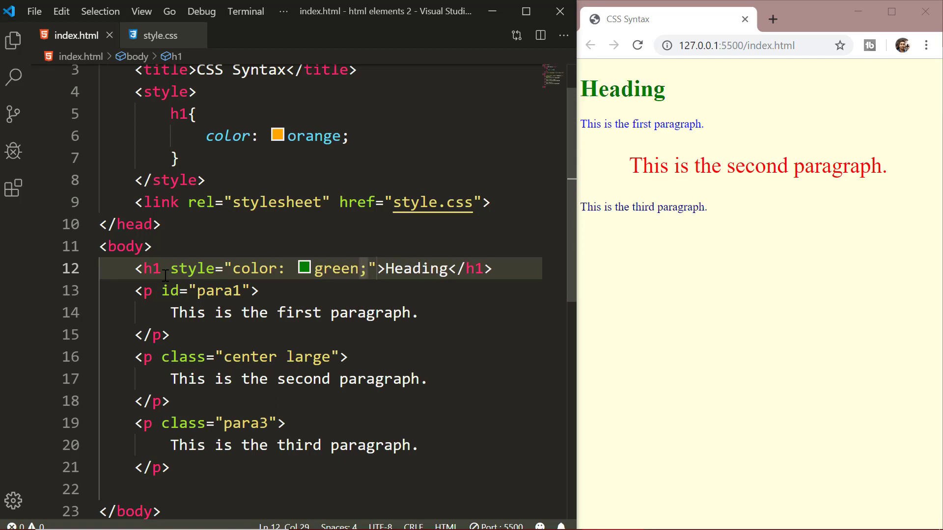
{"action": "mouse_move", "coordinate": [633, 109]}
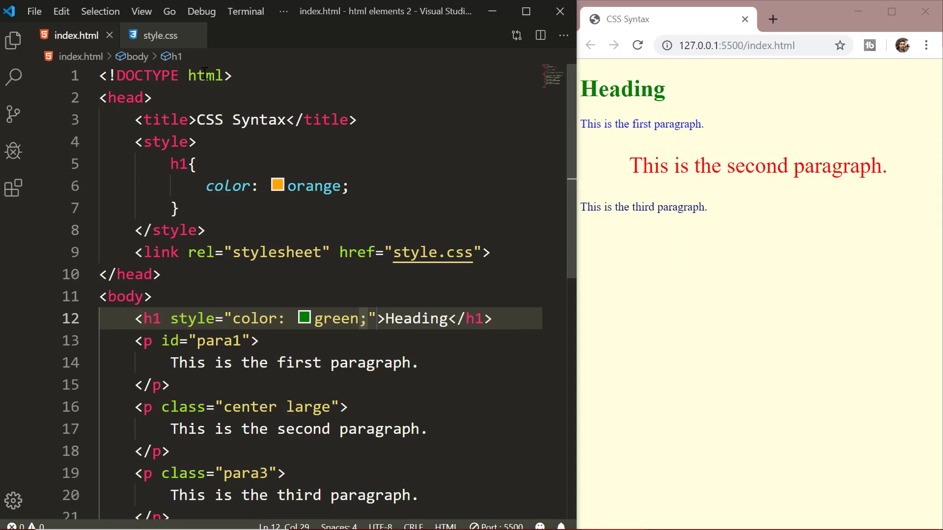
Add /* This is a CSS comment */ at the end of style.css.
{"action": "left_click", "coordinate": [159, 35]}
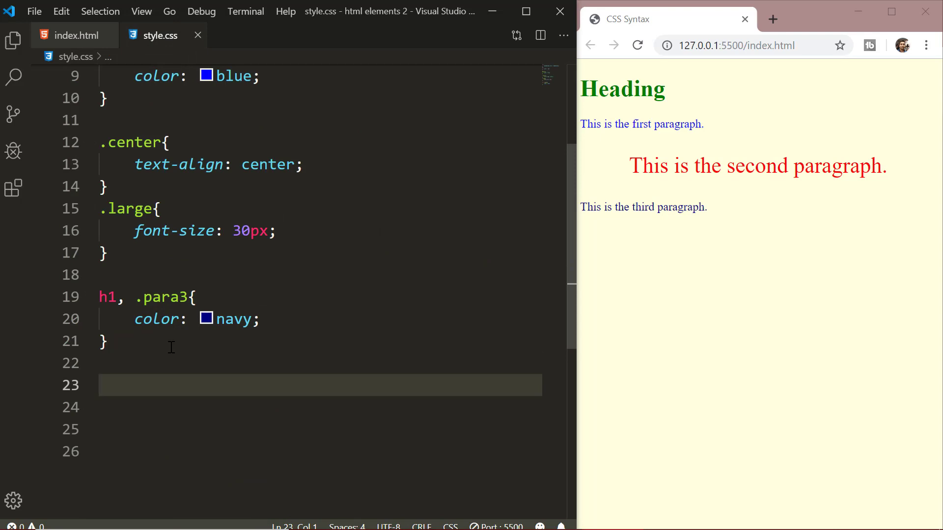
{"action": "type", "text": "/* This is a CSS"}
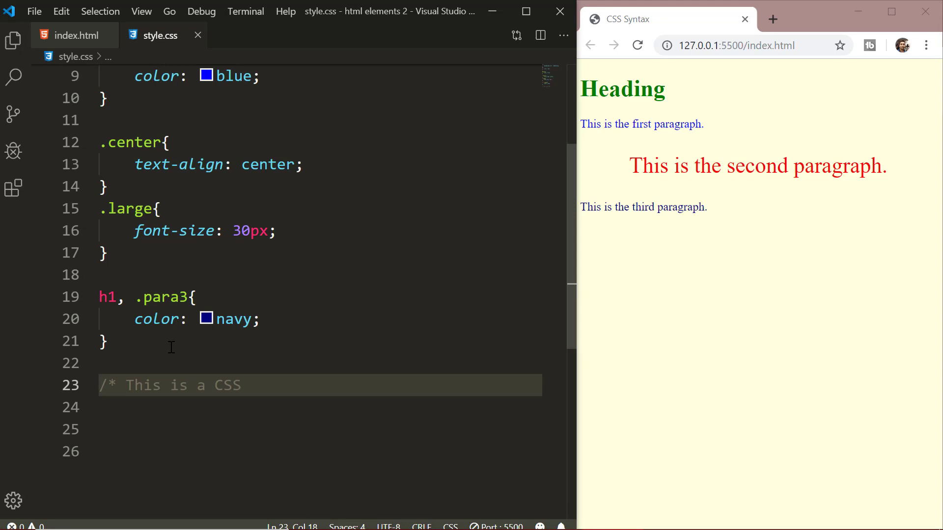
{"action": "type", "text": "comme"}
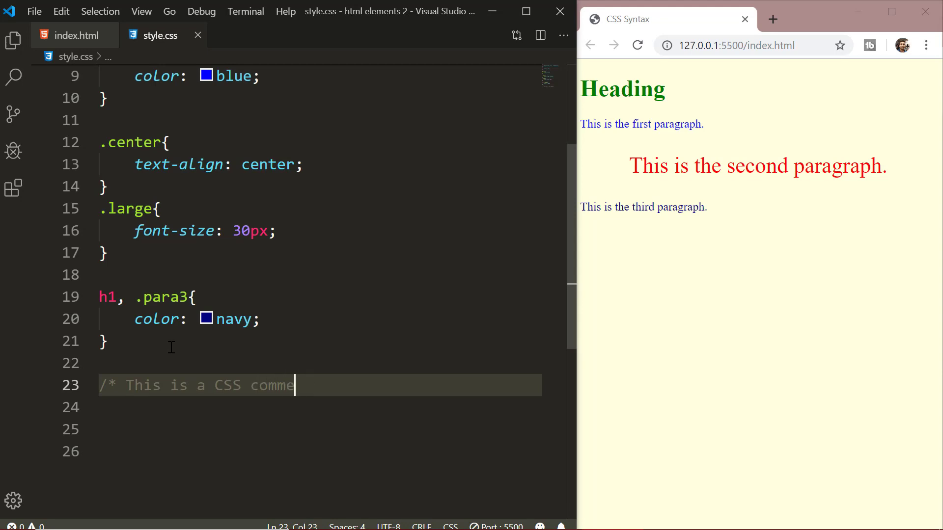
{"action": "type", "text": "nt"}
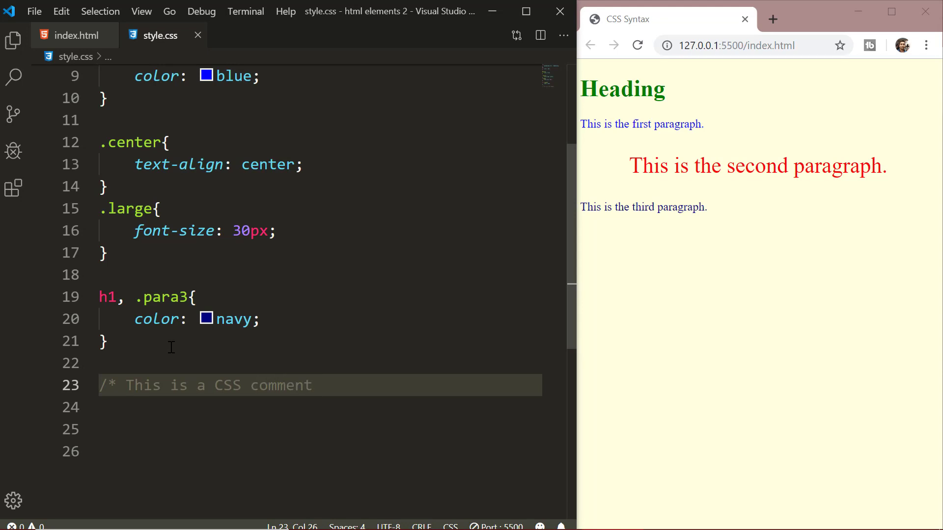
{"action": "type", "text": "*/"}
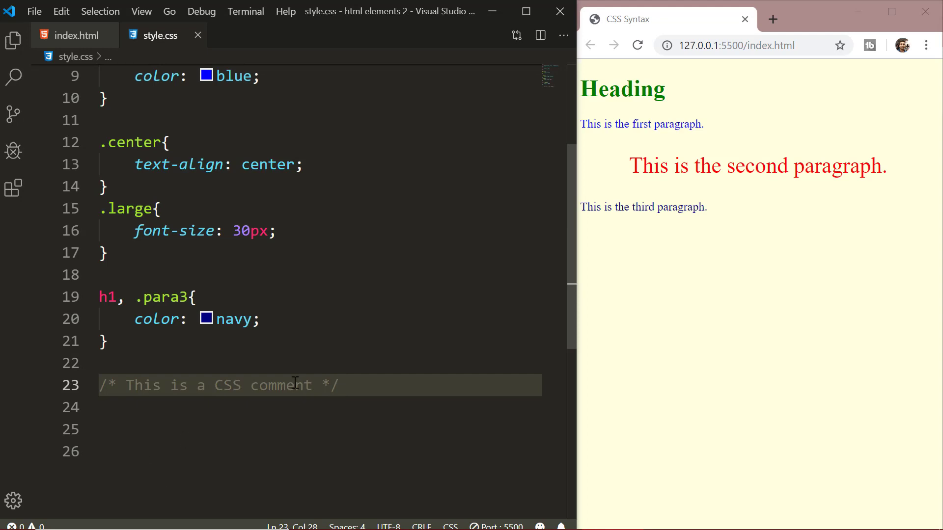
{"action": "mouse_move", "coordinate": [266, 393]}
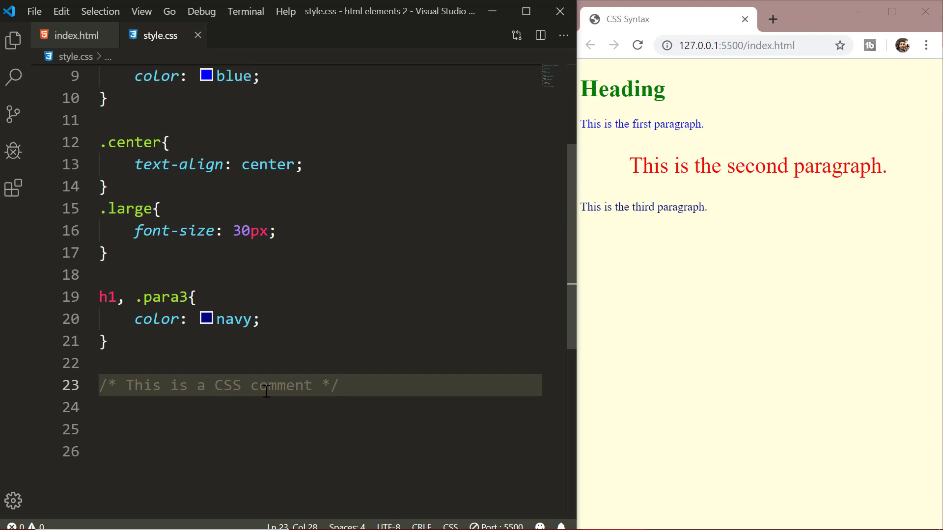
{"action": "mouse_move", "coordinate": [117, 275]}
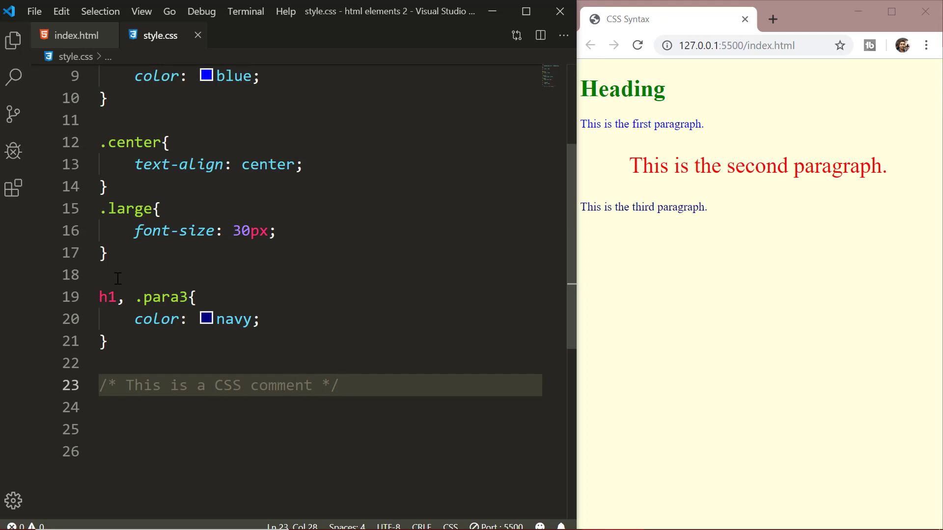
Write CSS for h1 on the blank line above the grouped rule.
{"action": "left_click", "coordinate": [111, 275]}
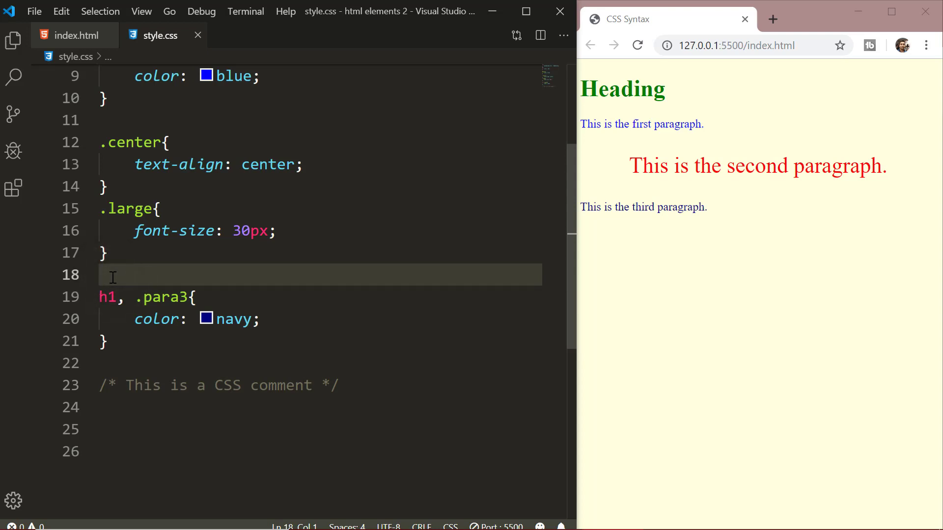
{"action": "type", "text": "C"}
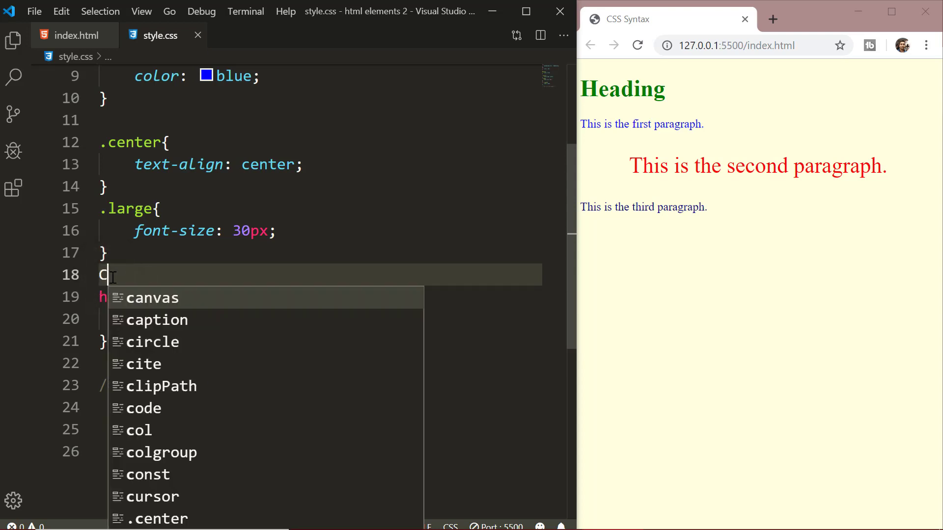
{"action": "type", "text": "SS for"}
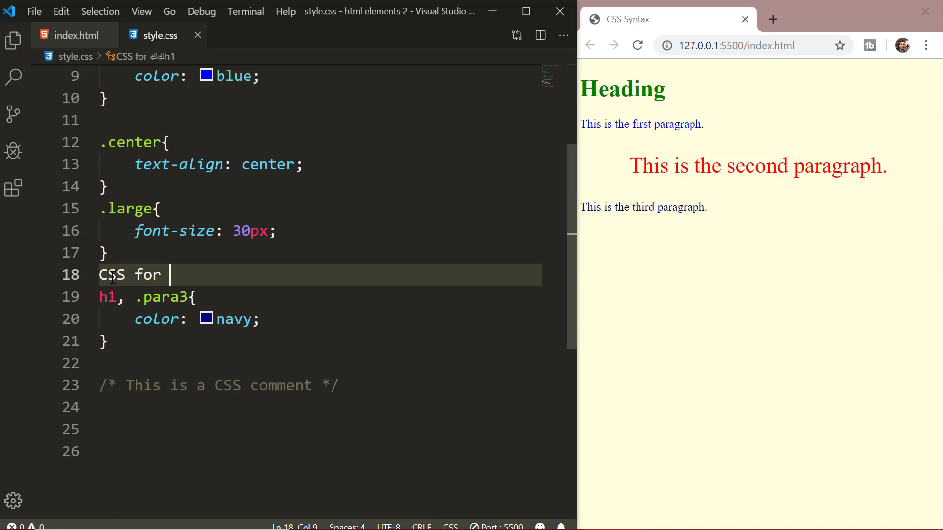
{"action": "type", "text": "h1"}
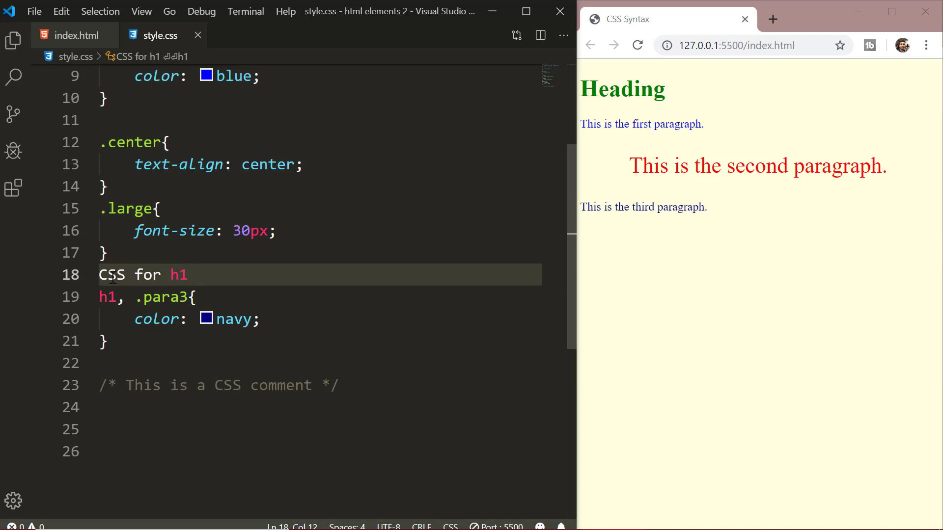